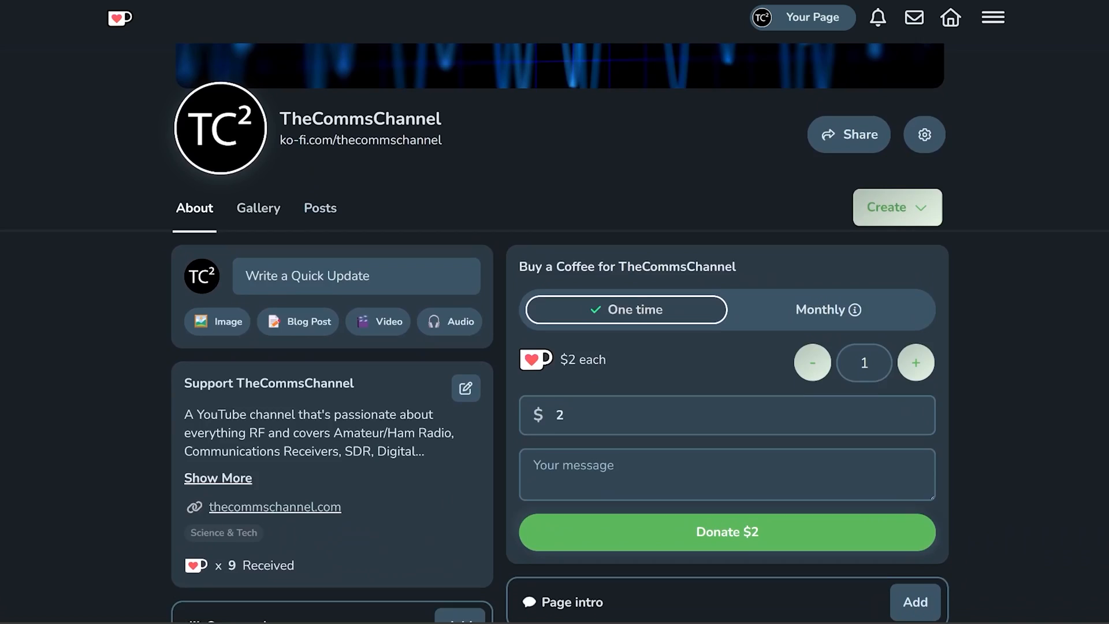
# Step: Open the node's LoRa radio configuration and confirm modem preset LONG_FAST with region US
pyautogui.scroll(-3)
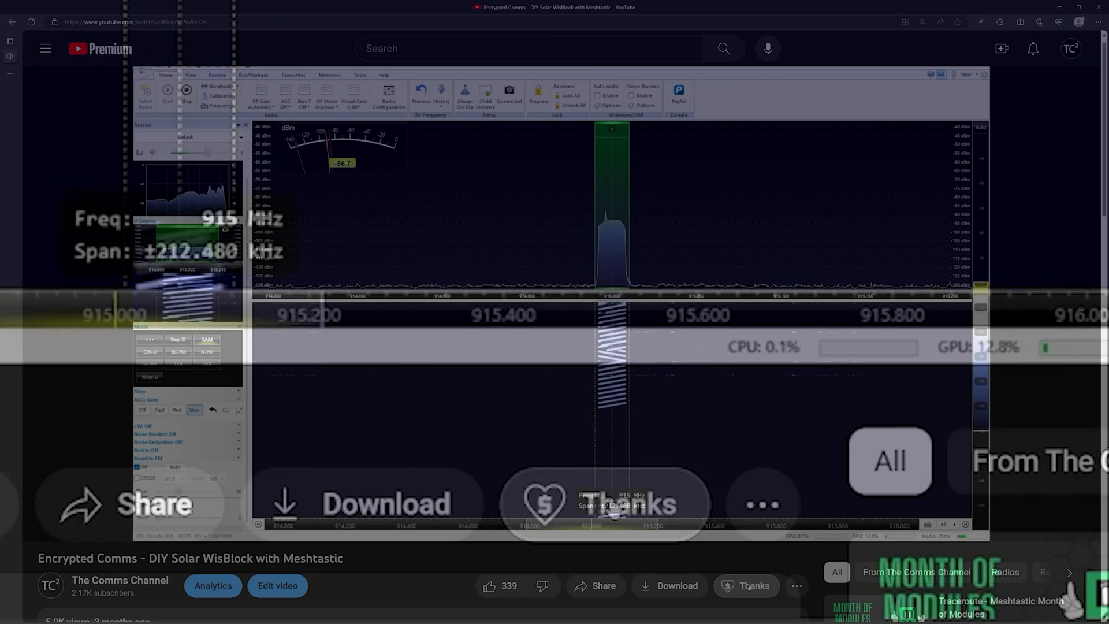
pyautogui.click(755, 586)
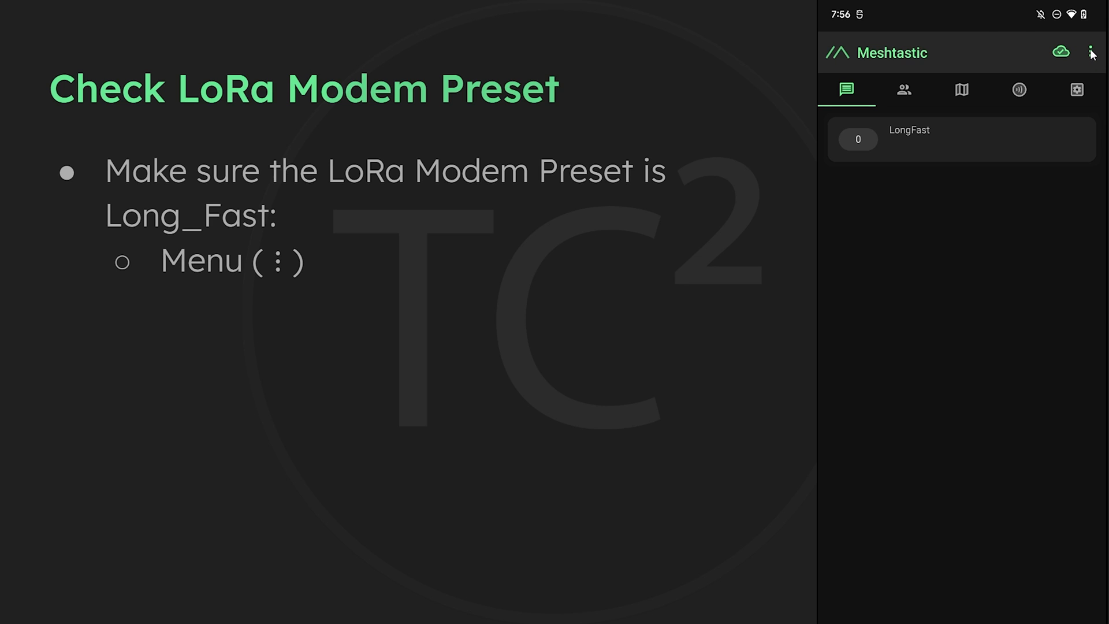
pyautogui.click(1093, 52)
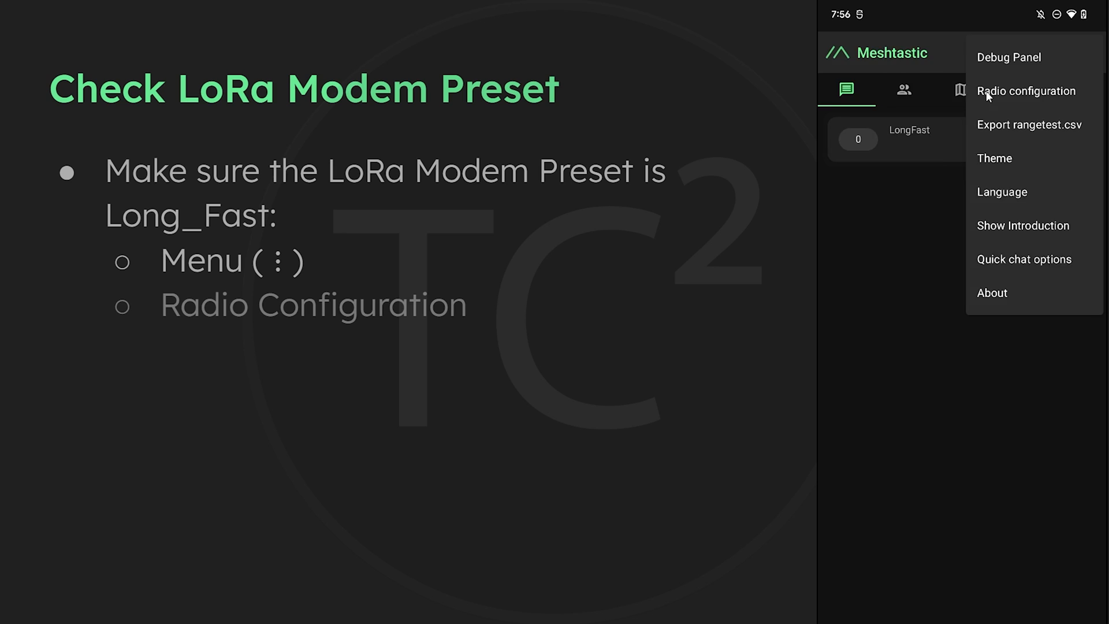
pyautogui.click(1026, 91)
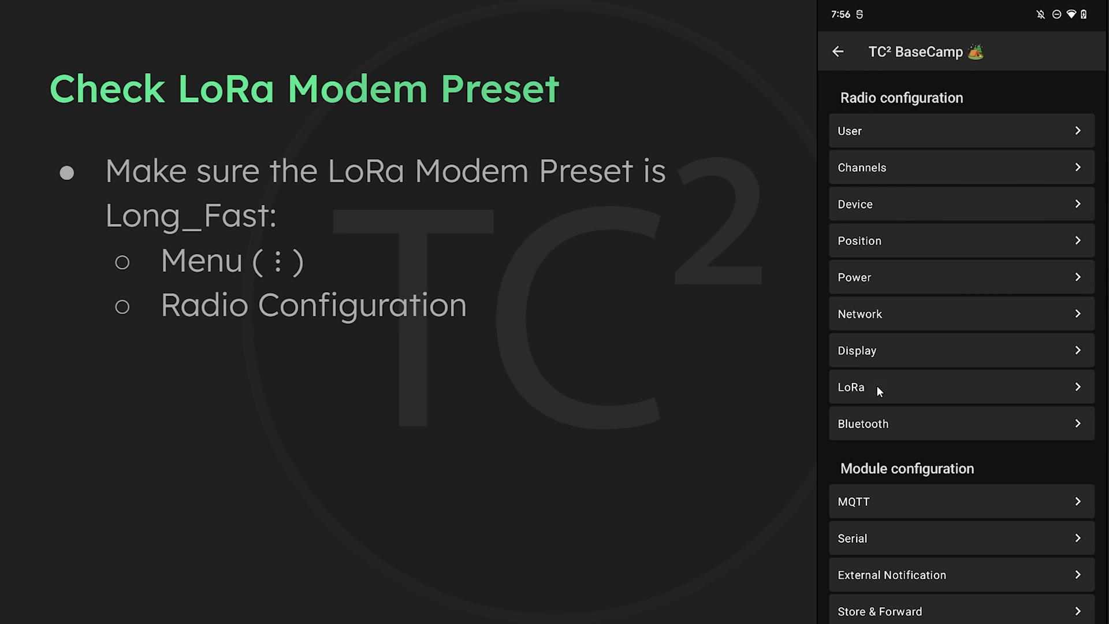
pyautogui.click(961, 387)
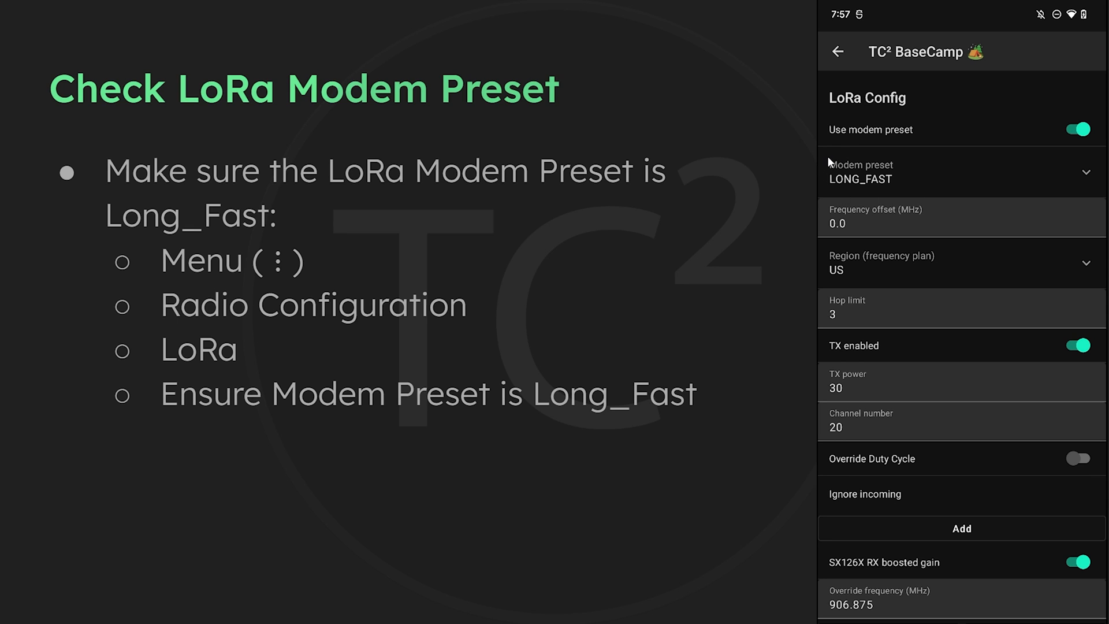
pyautogui.moveTo(849, 151)
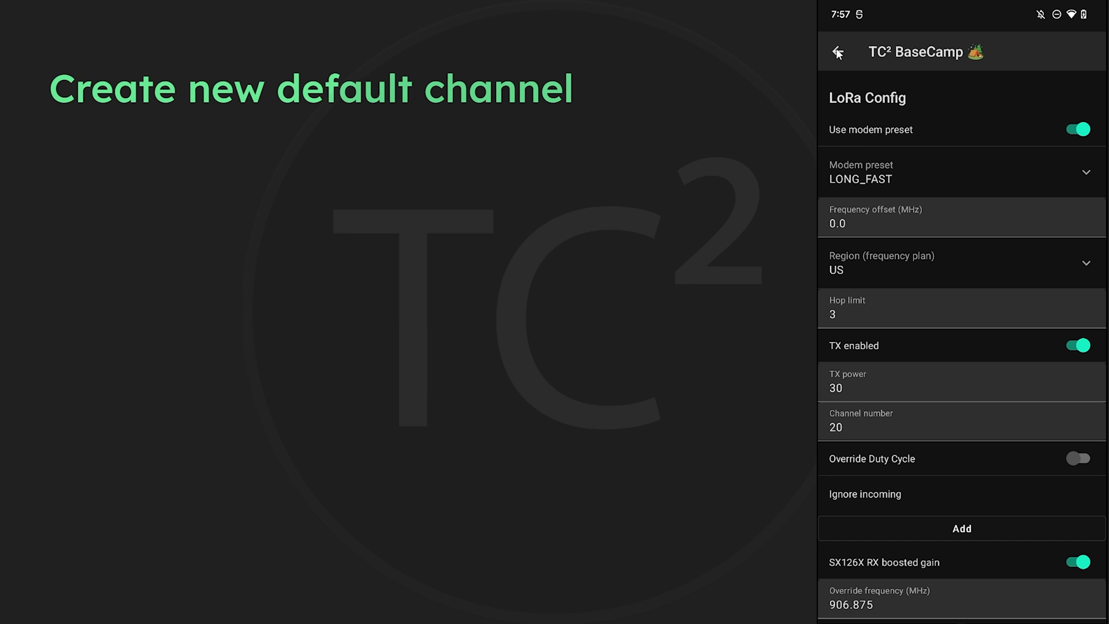
pyautogui.click(838, 52)
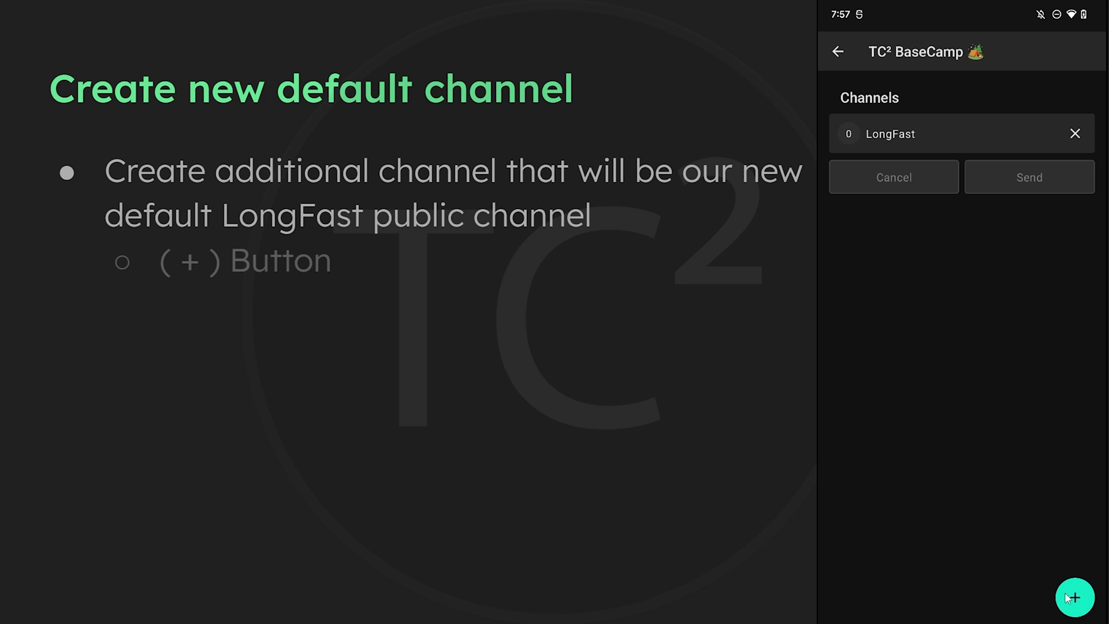
pyautogui.click(1076, 598)
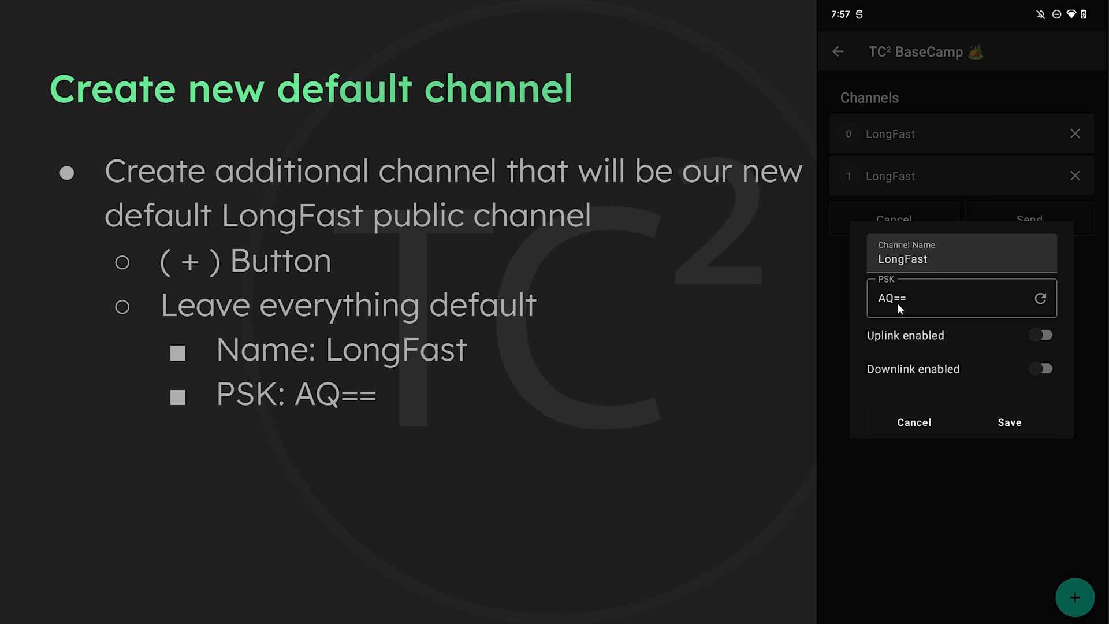
pyautogui.moveTo(904, 309)
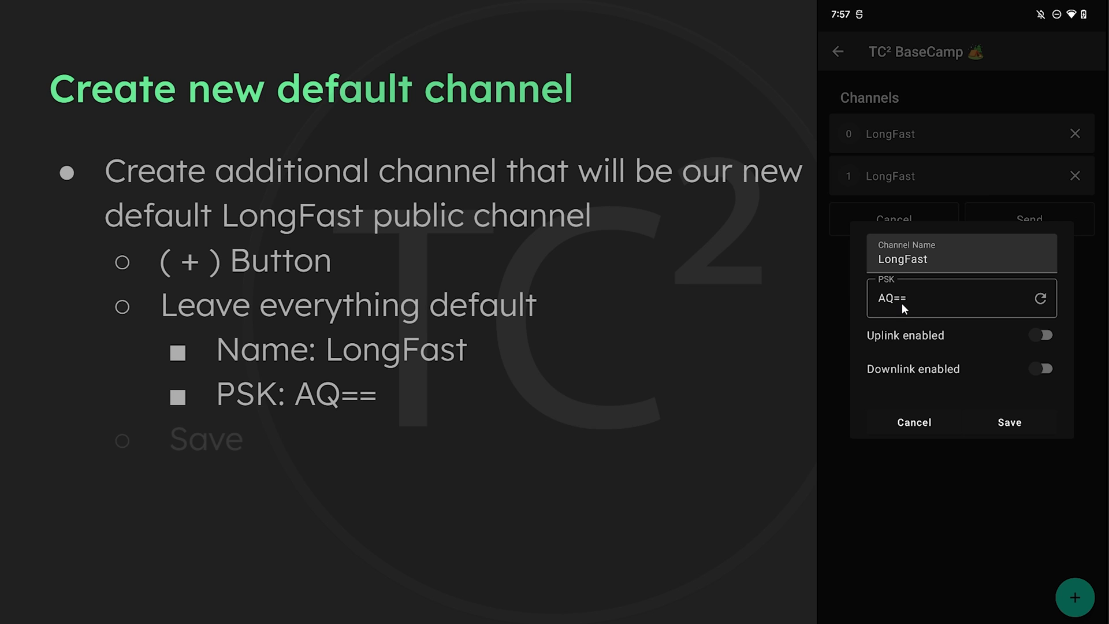
pyautogui.click(1009, 422)
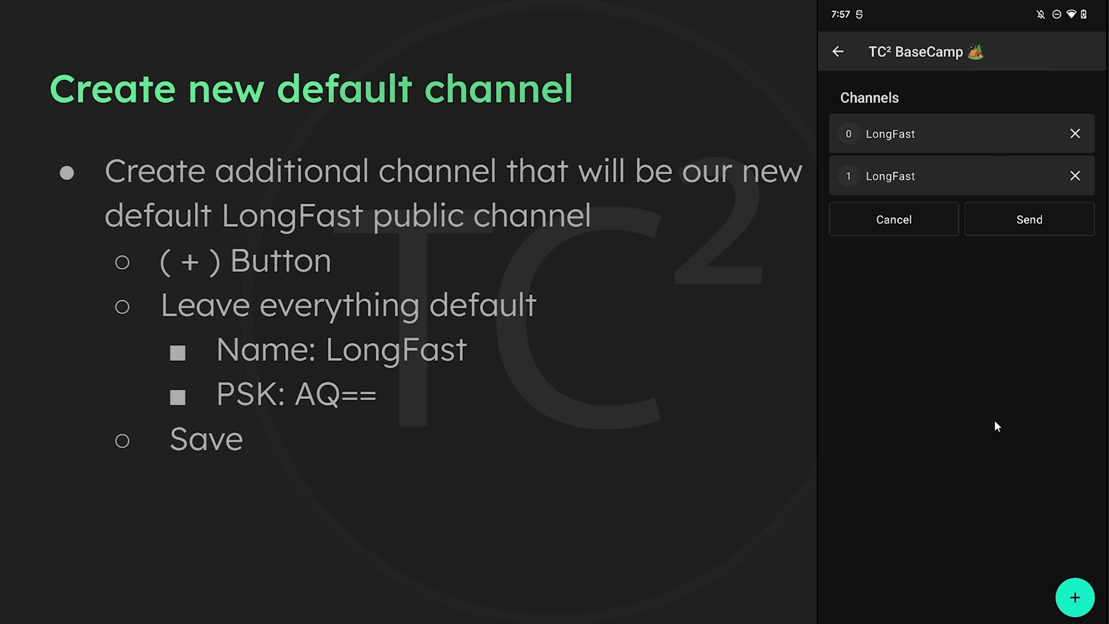
pyautogui.moveTo(907, 162)
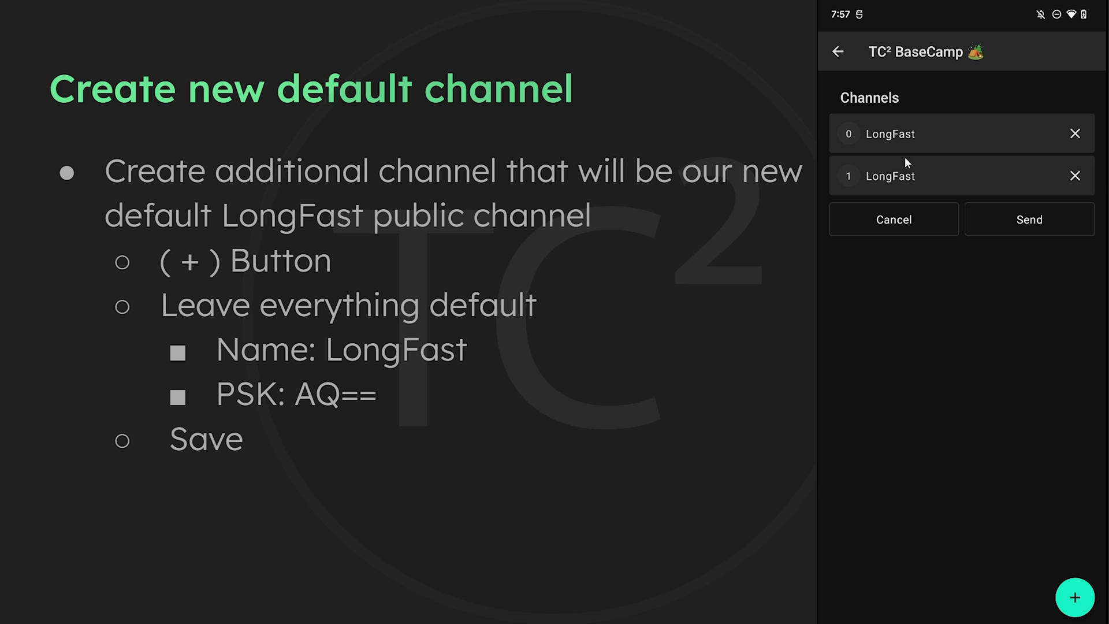
pyautogui.moveTo(868, 149)
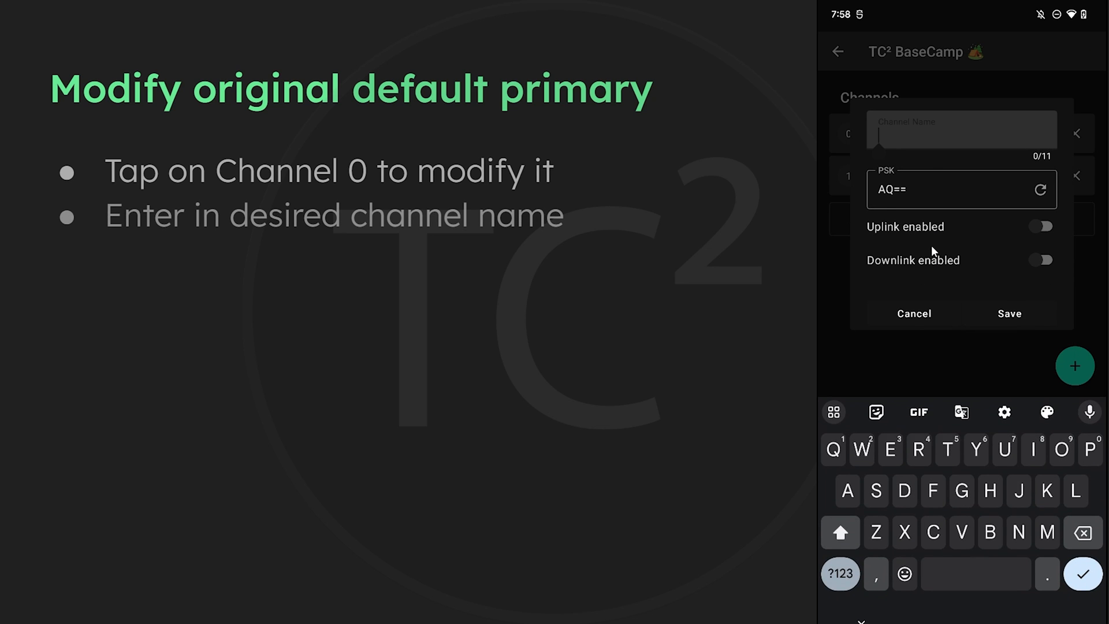
# Step: Rename channel 0 to 'Private' with a freshly generated random key
pyautogui.write('Private')
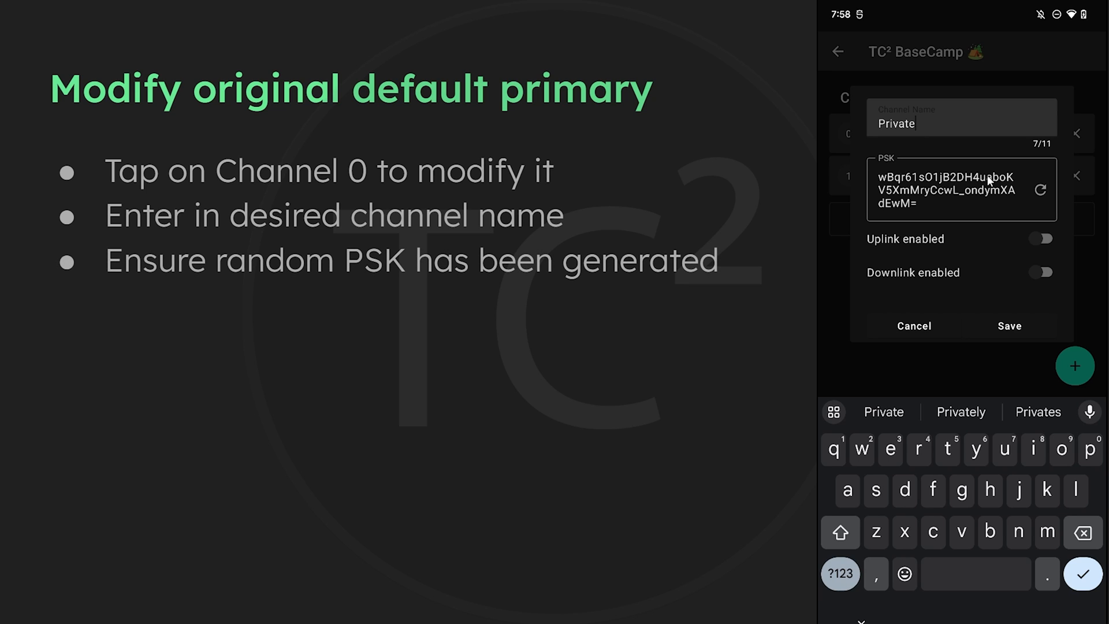
pyautogui.moveTo(869, 172)
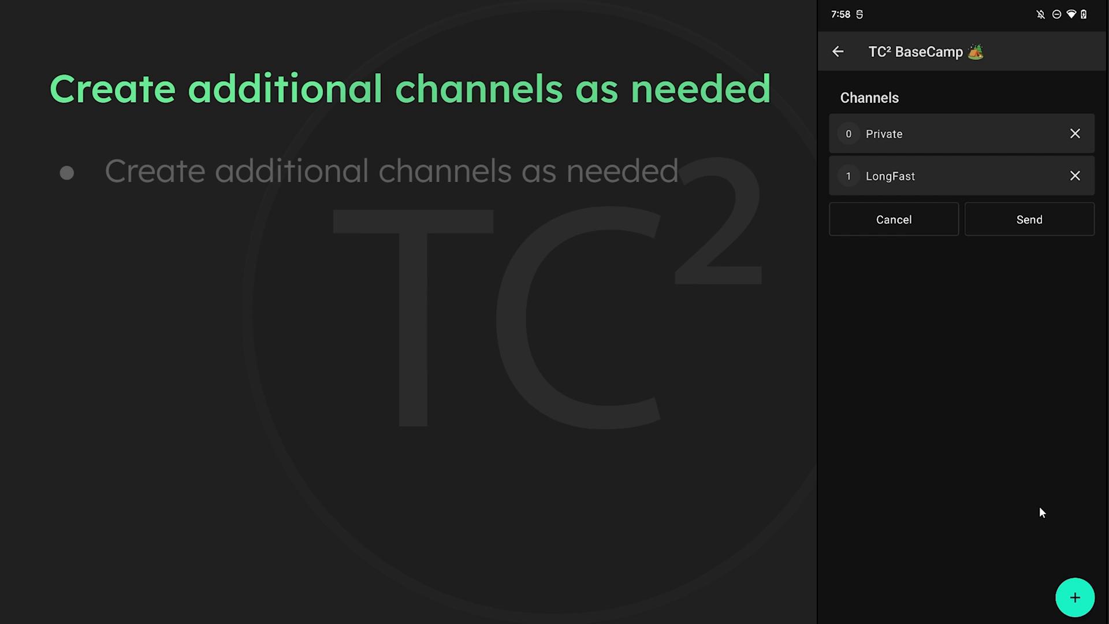
# Step: Add a channel named 'Family' with a random pre-shared key
pyautogui.click(1074, 598)
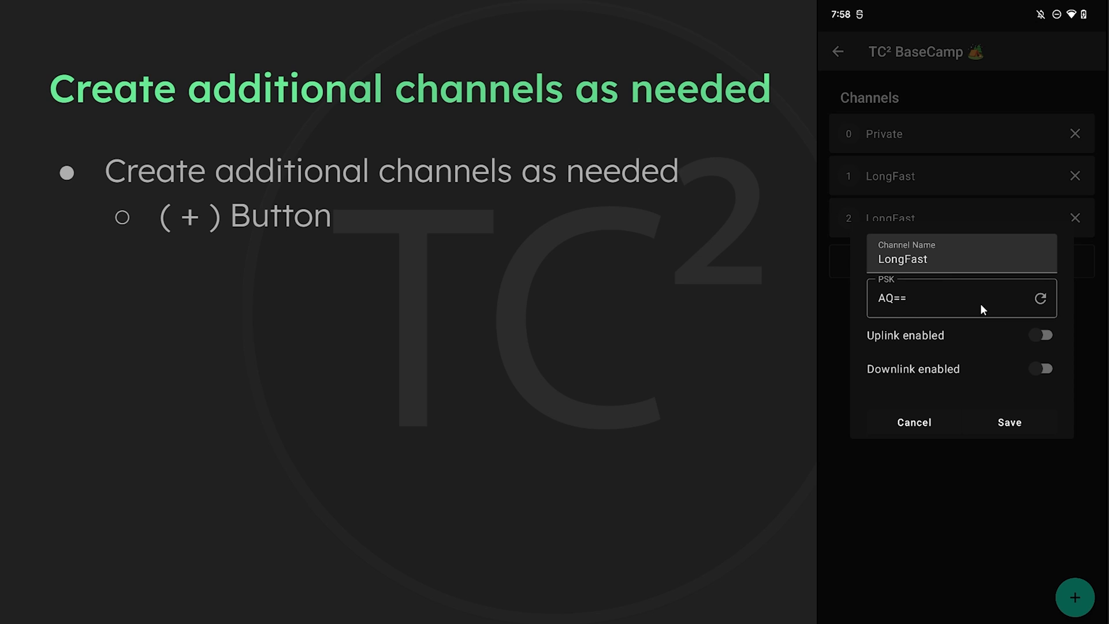
pyautogui.click(962, 259)
pyautogui.write('Family')
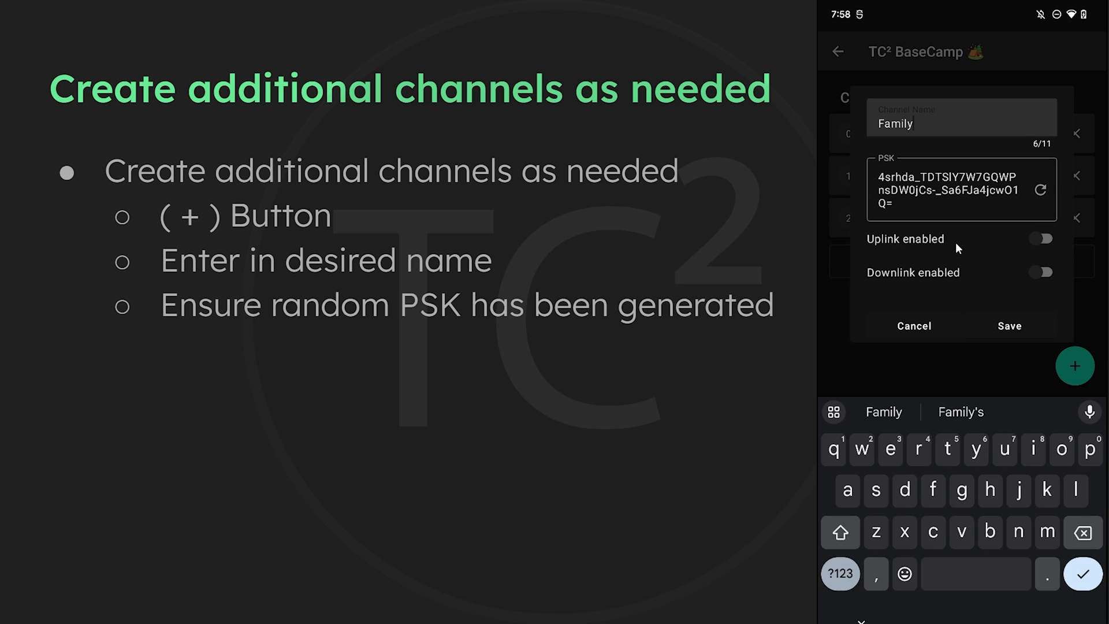
pyautogui.click(1009, 326)
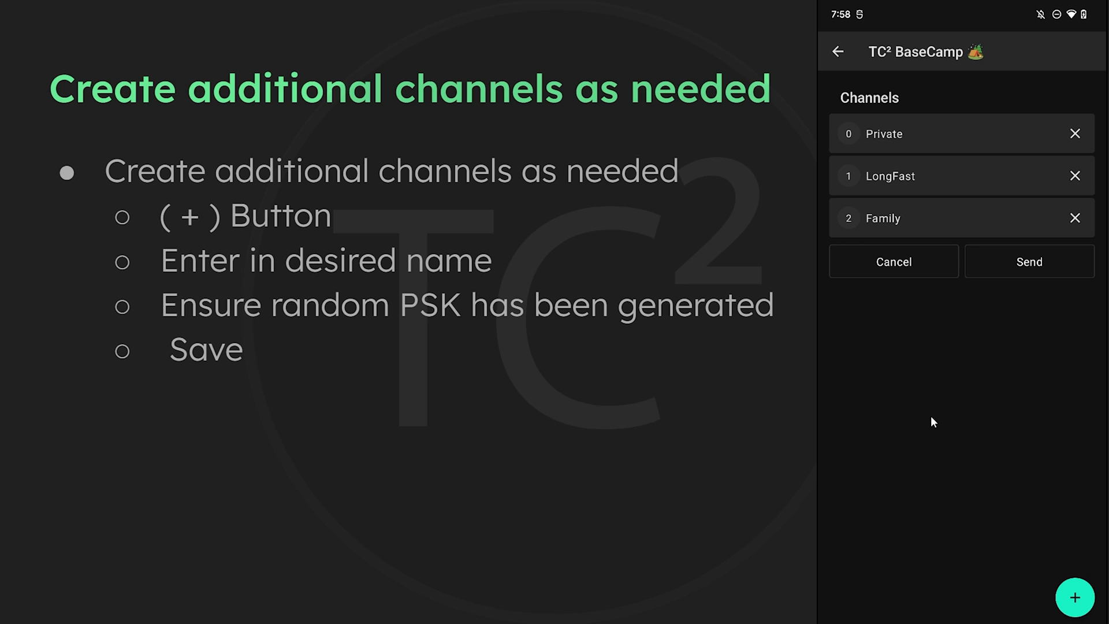
pyautogui.click(1030, 261)
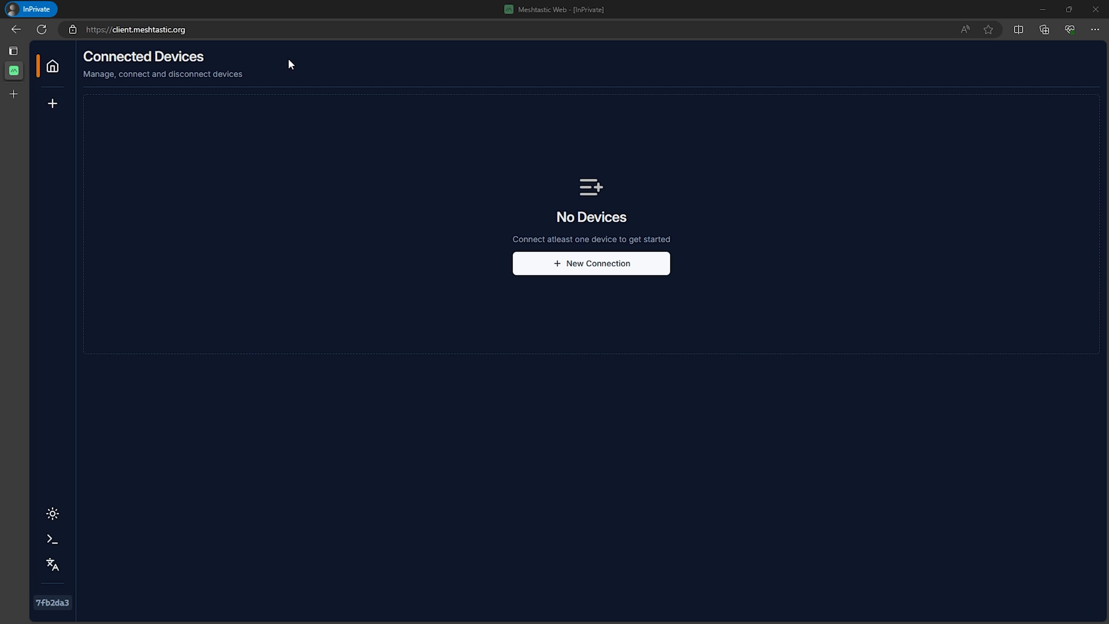
# Step: Open Meshtastic Web's Connect New Device dialog with meshtastic.local prefilled for HTTP
pyautogui.click(125, 29)
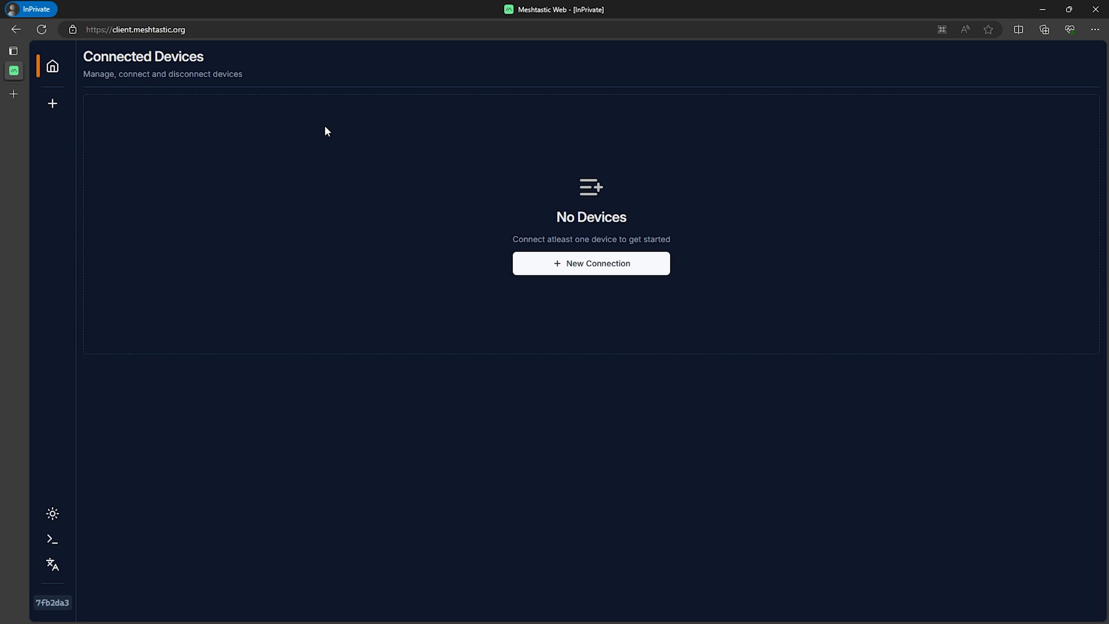
pyautogui.moveTo(277, 131)
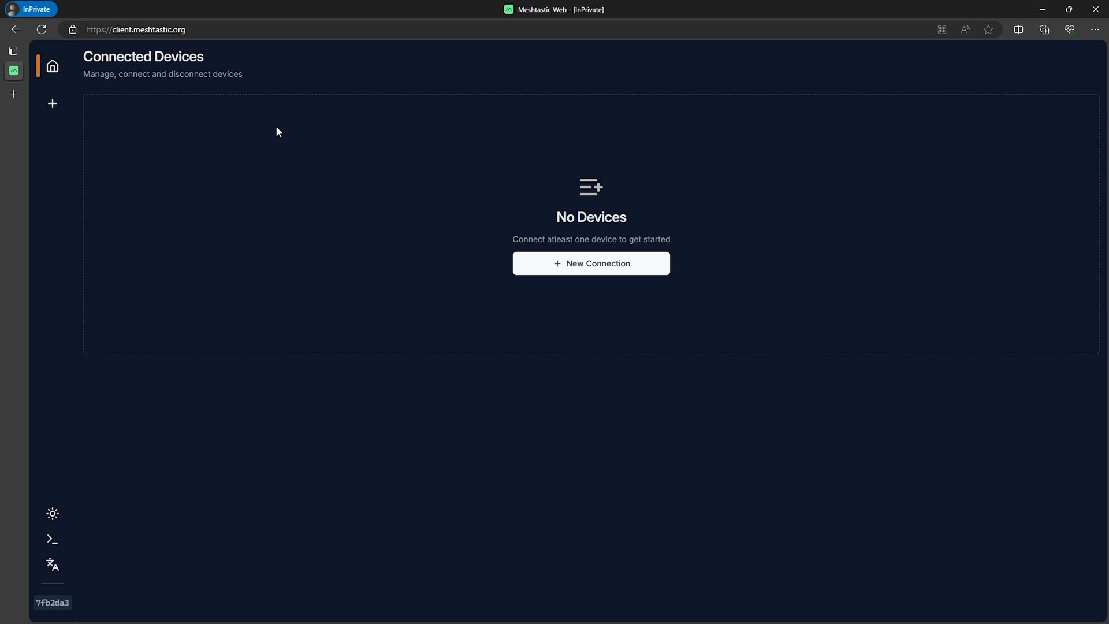
pyautogui.click(591, 264)
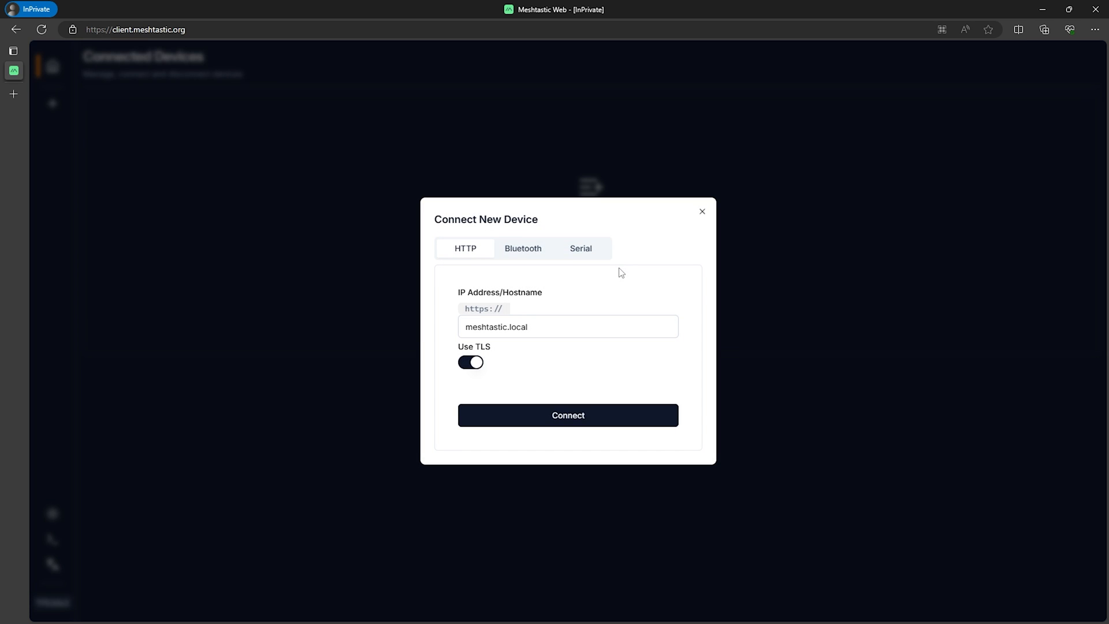
pyautogui.moveTo(552, 285)
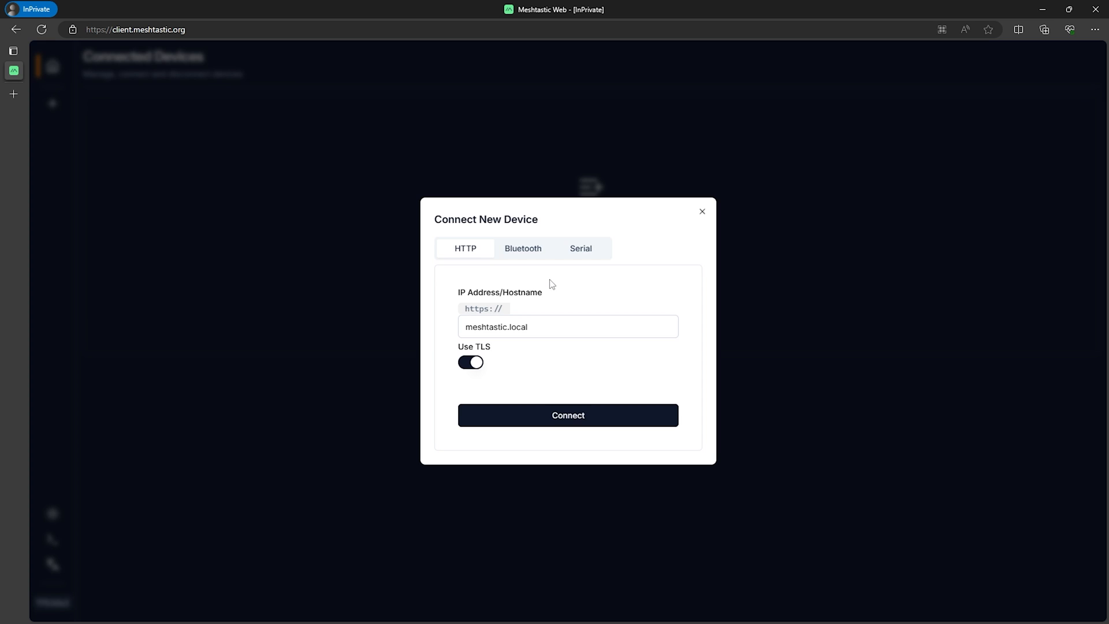
# Step: Pair and connect the node over Serial using the TinyUSB Serial (COM19) port
pyautogui.click(581, 249)
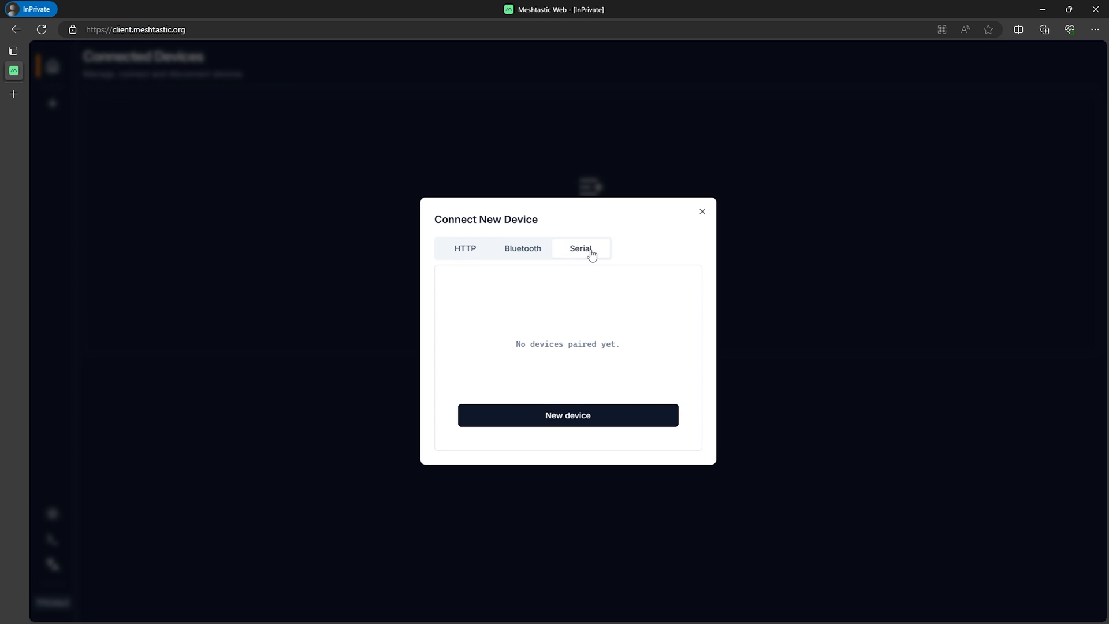
pyautogui.moveTo(587, 298)
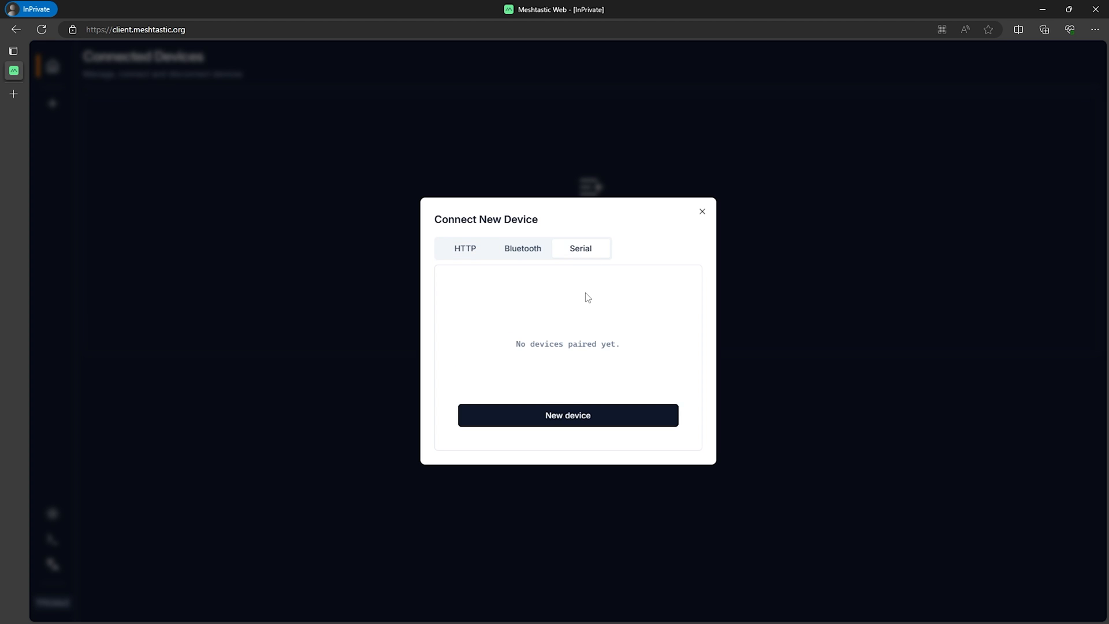
pyautogui.moveTo(598, 421)
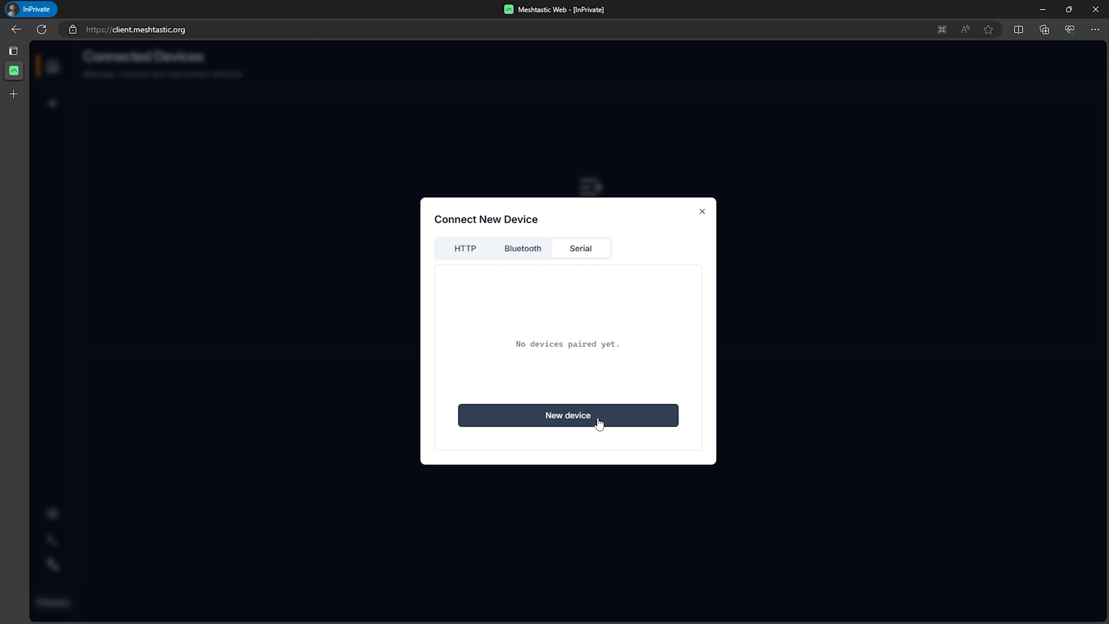
pyautogui.click(568, 415)
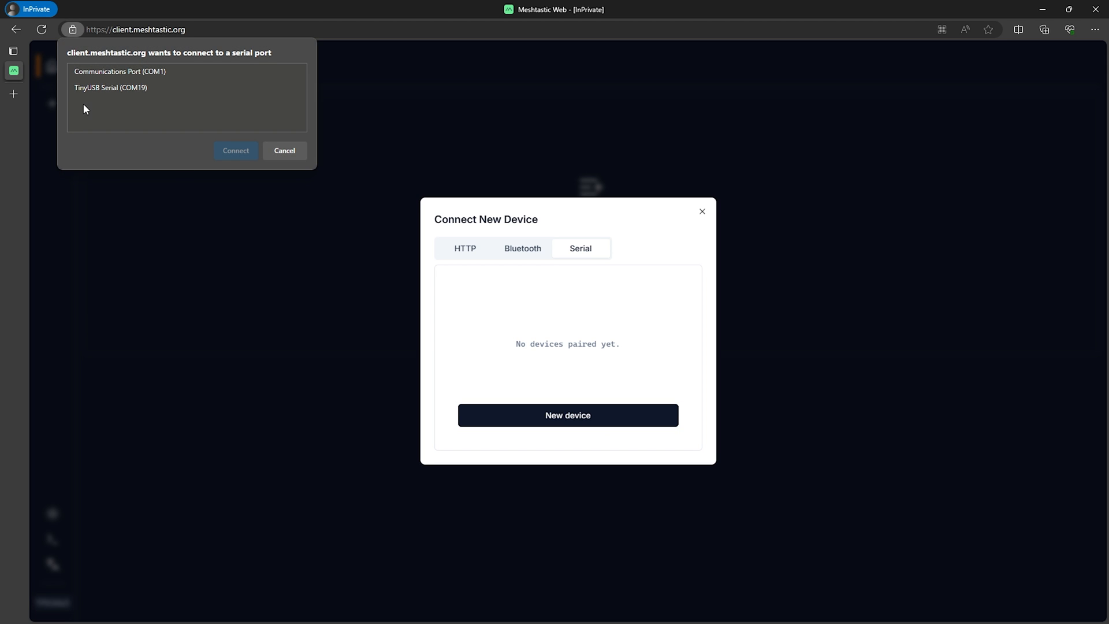
pyautogui.click(111, 88)
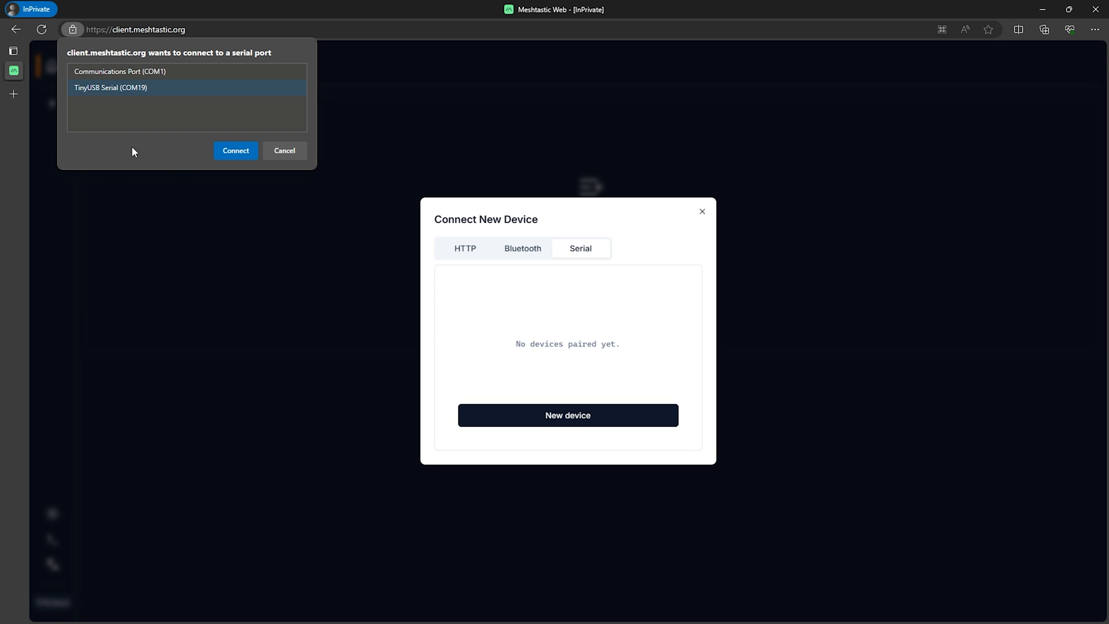
pyautogui.click(236, 151)
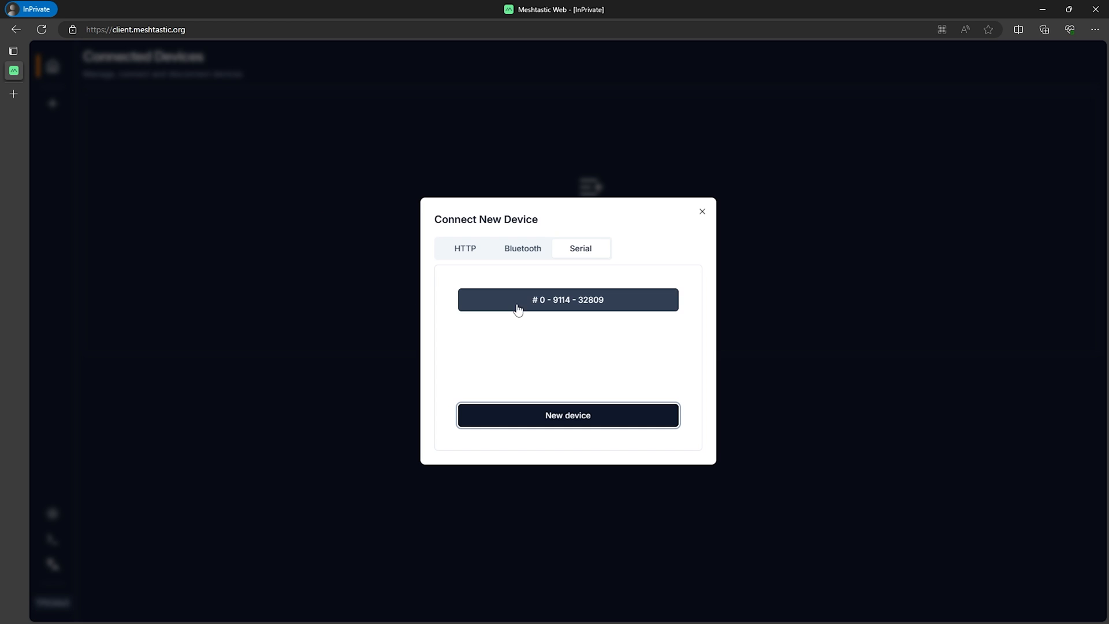
pyautogui.moveTo(601, 307)
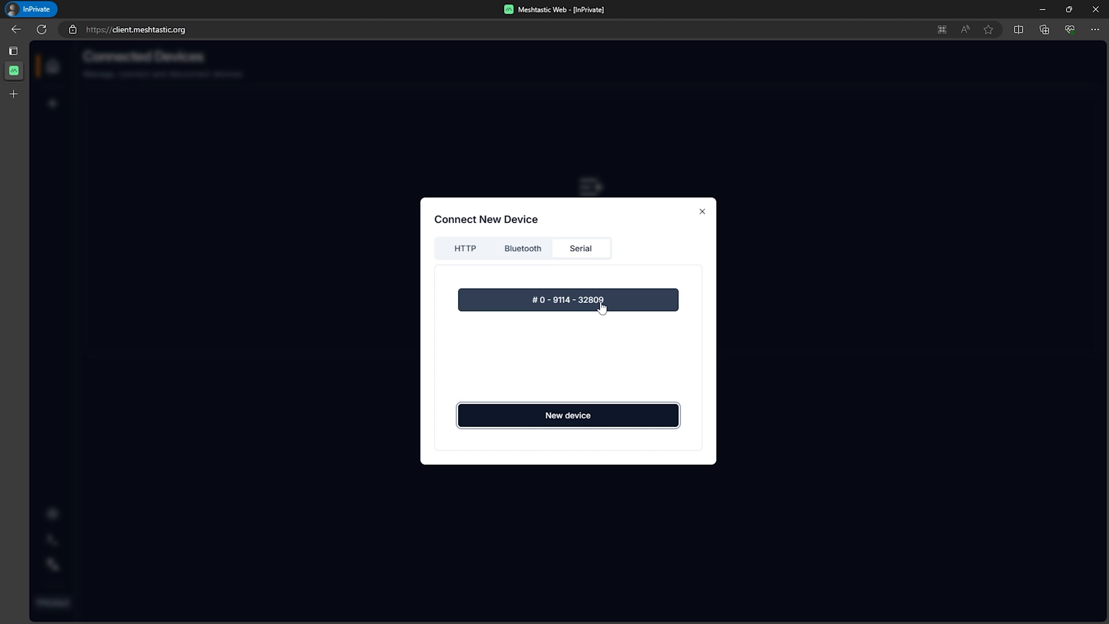
pyautogui.click(568, 300)
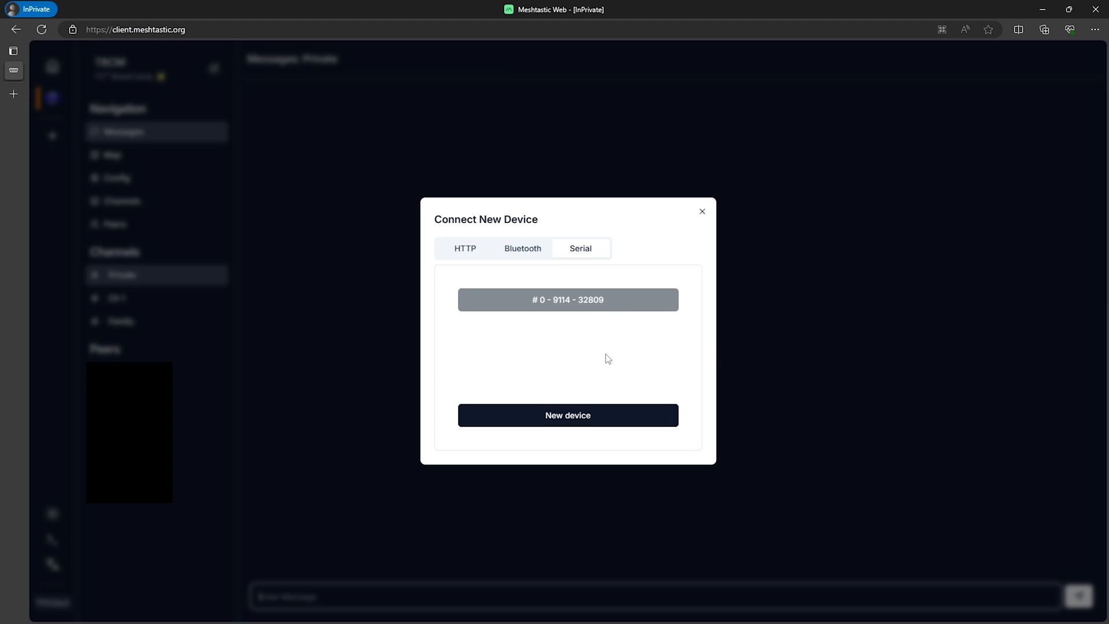
pyautogui.moveTo(601, 307)
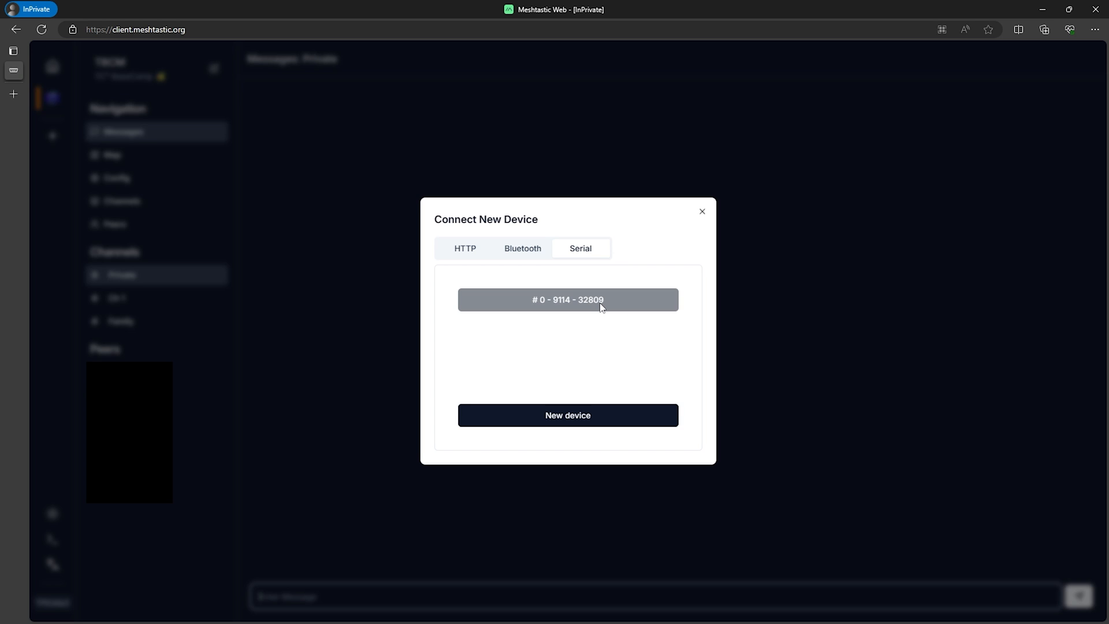
pyautogui.moveTo(604, 341)
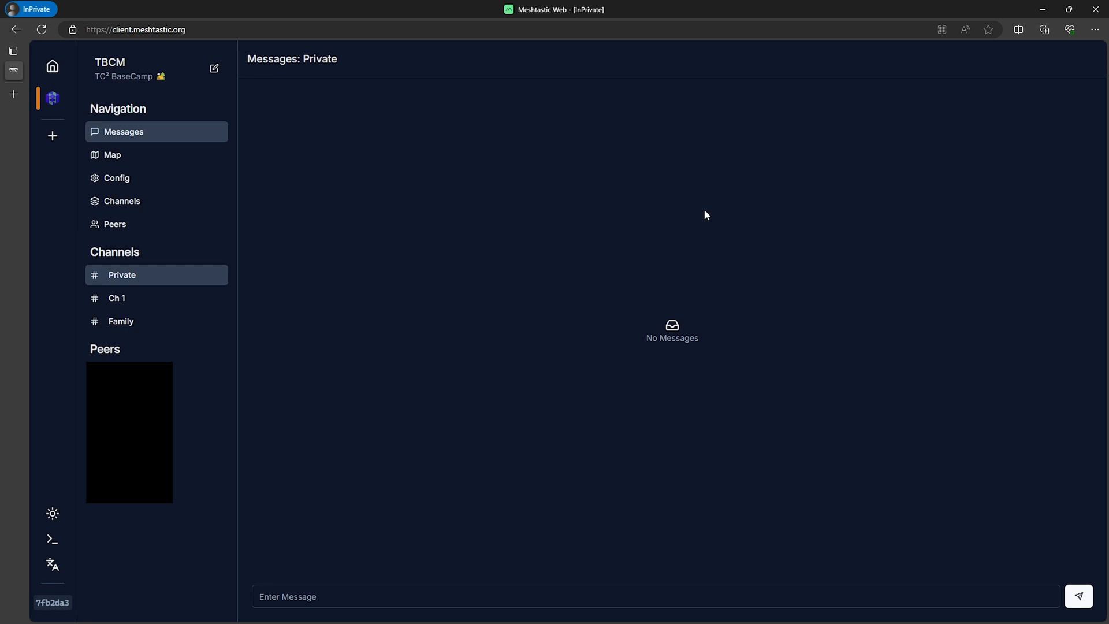
pyautogui.moveTo(397, 242)
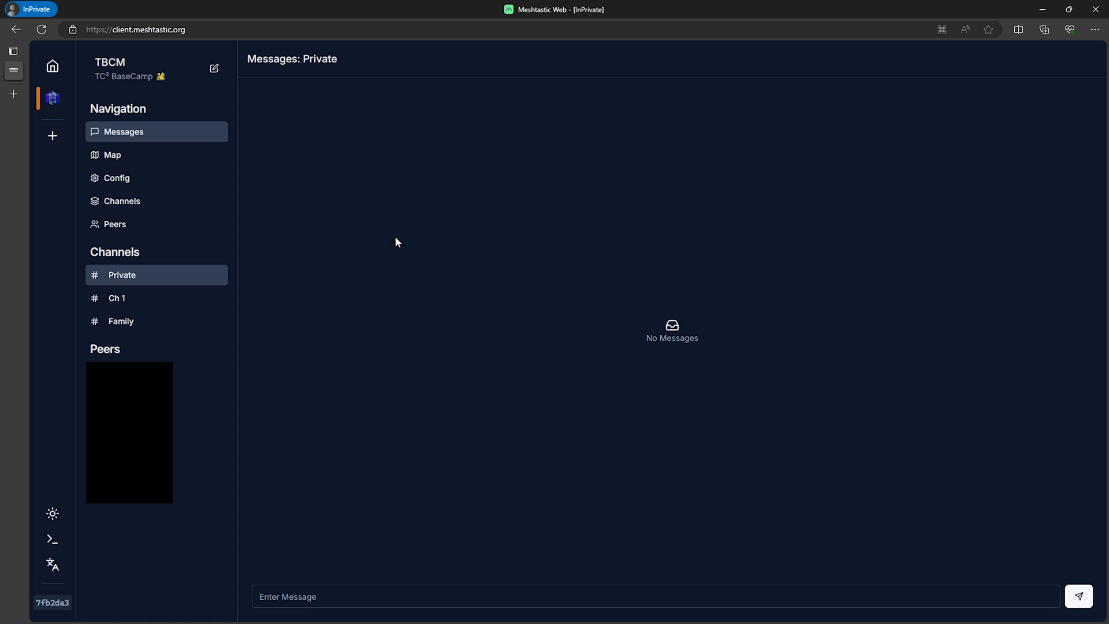
pyautogui.moveTo(130, 204)
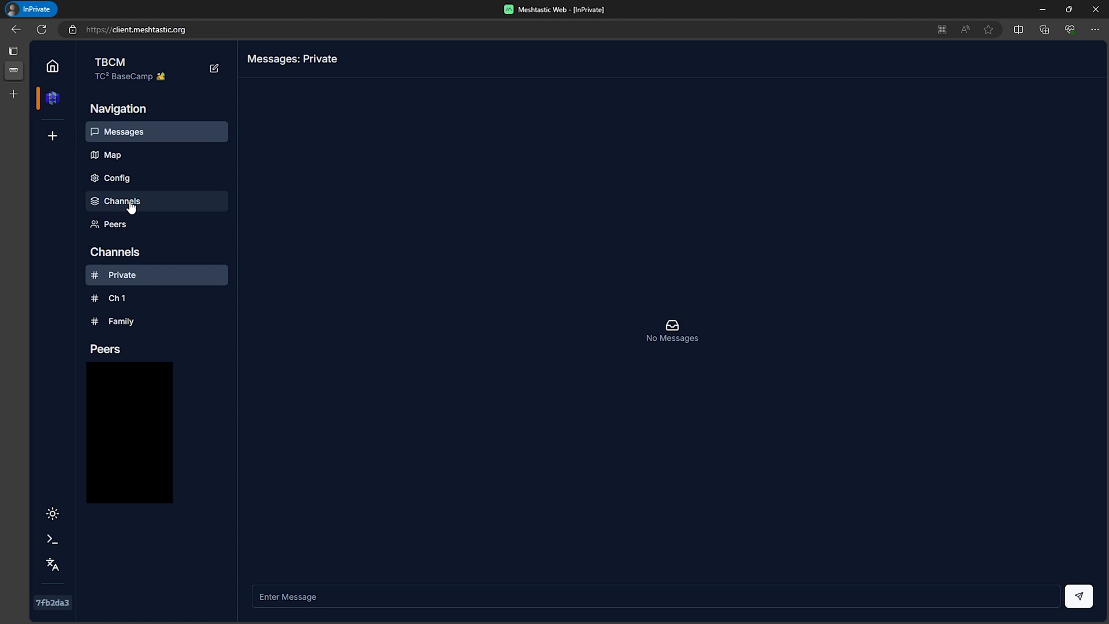
# Step: Review the Private PRIMARY channel settings, then switch to the unnamed SECONDARY Ch 1
pyautogui.click(121, 201)
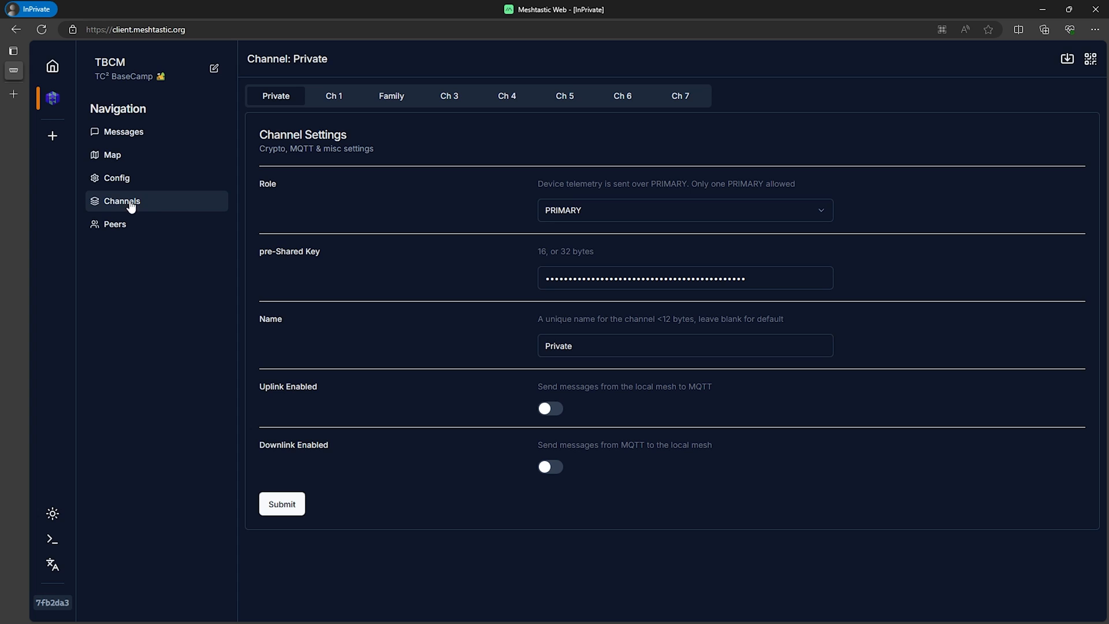
pyautogui.moveTo(262, 96)
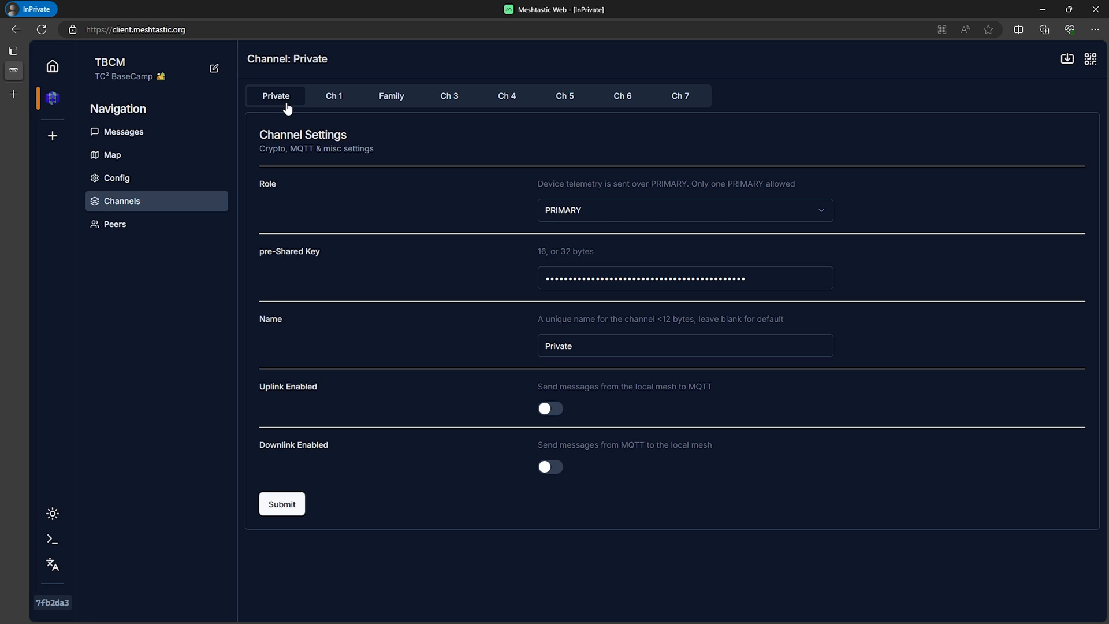
pyautogui.moveTo(525, 209)
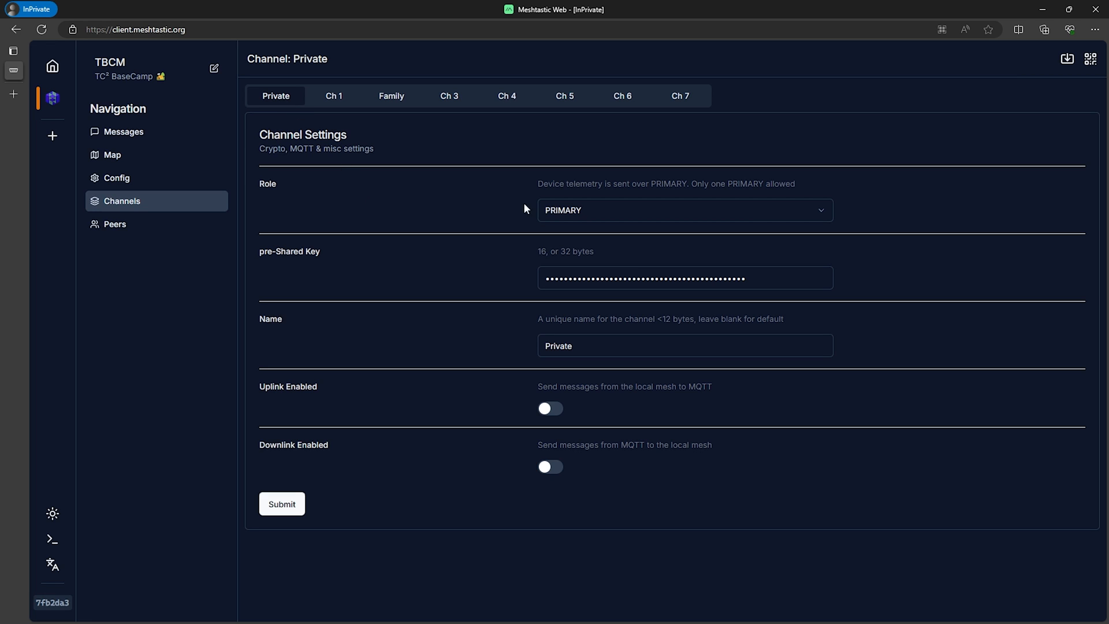
pyautogui.moveTo(553, 221)
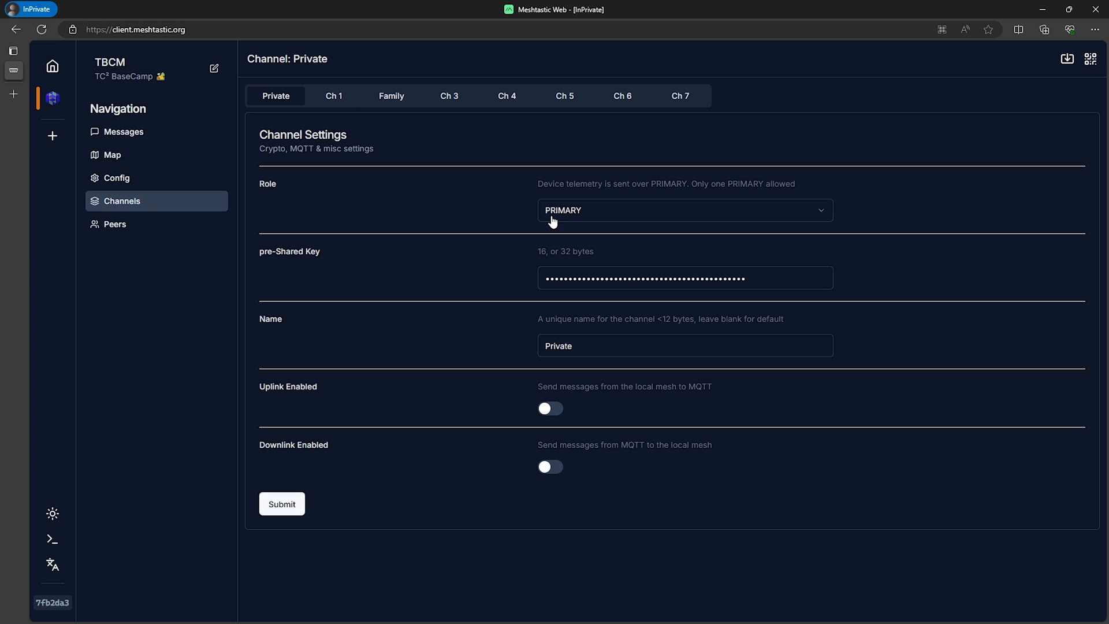
pyautogui.moveTo(364, 125)
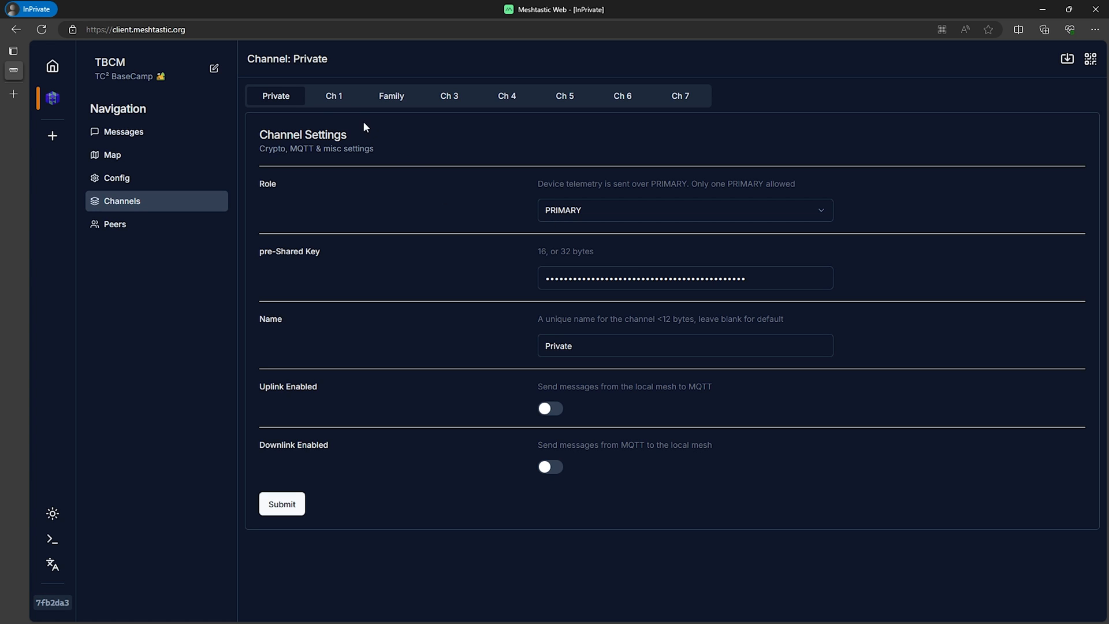
pyautogui.click(334, 96)
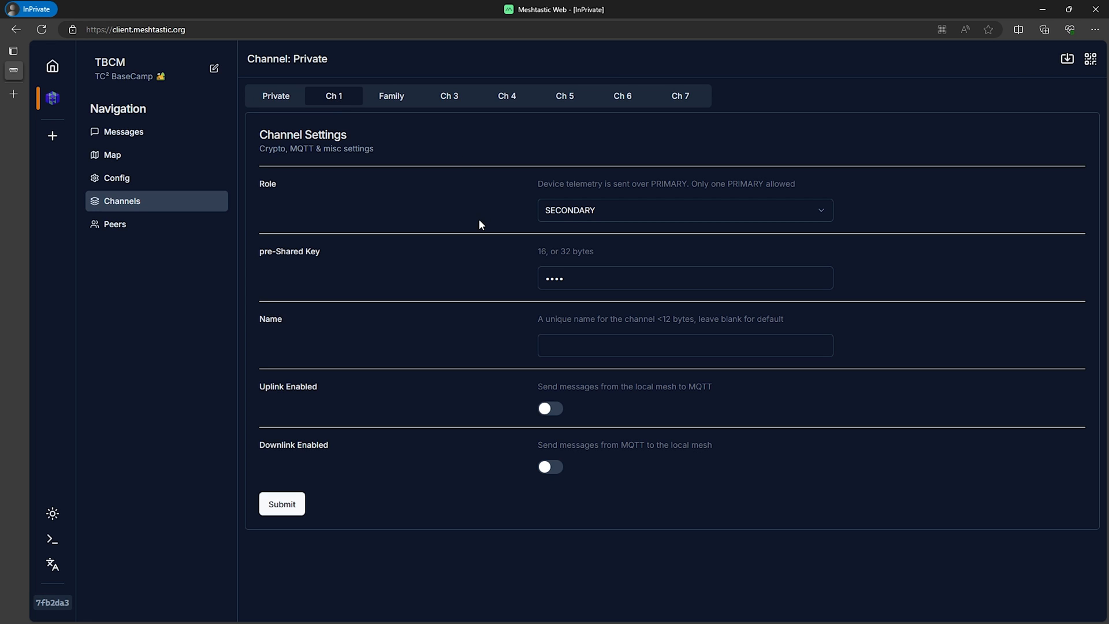
pyautogui.moveTo(571, 219)
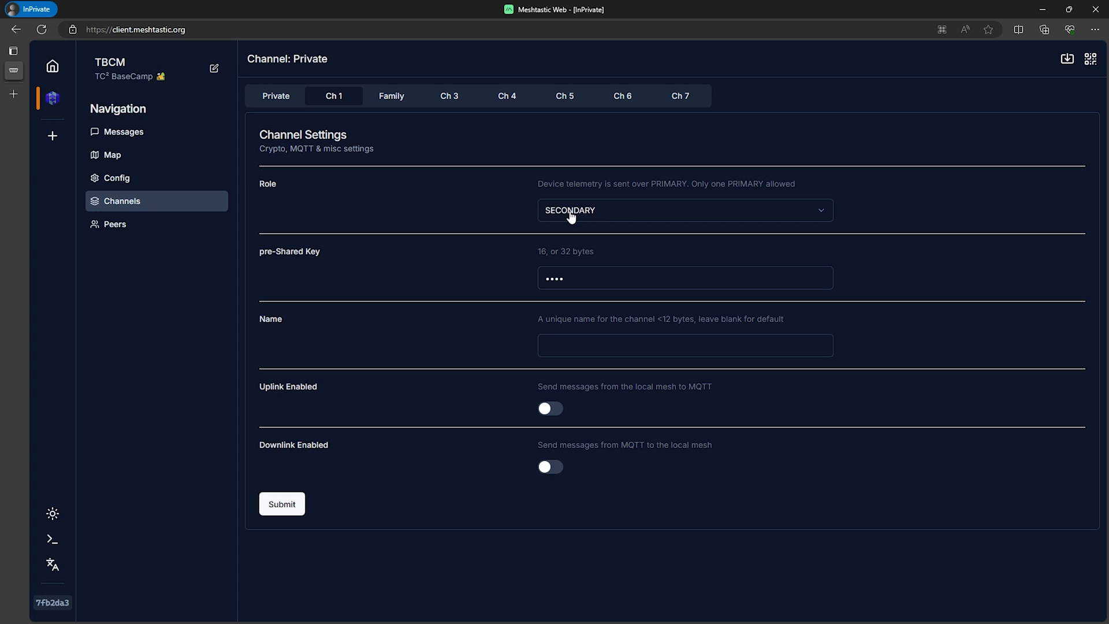
pyautogui.moveTo(392, 103)
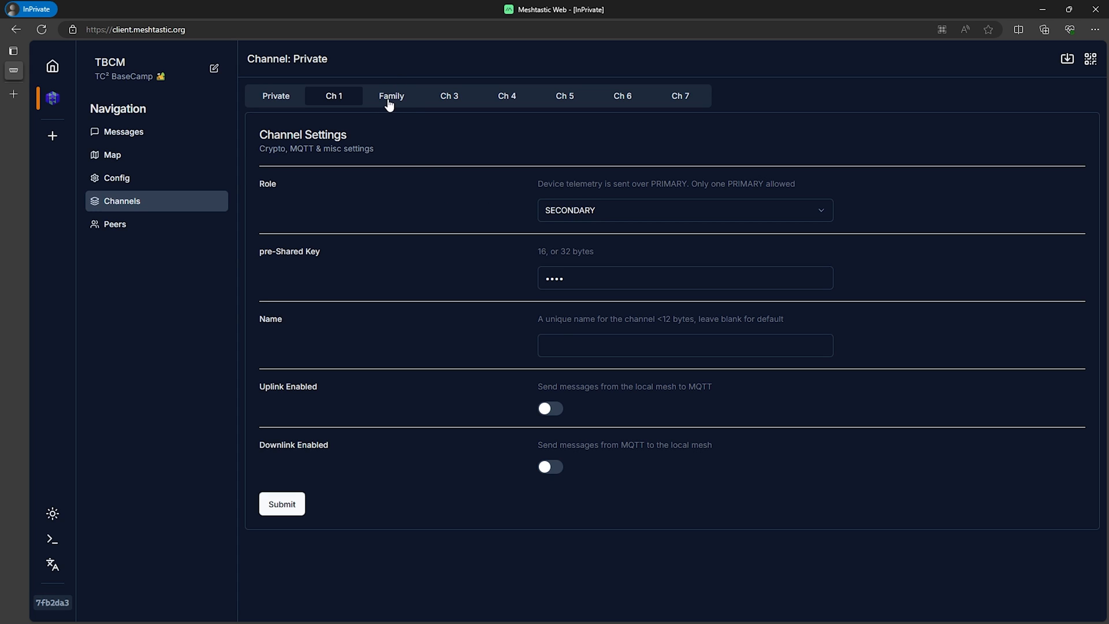
# Step: Move from Ch 1's settings to the Family channel's settings
pyautogui.click(391, 96)
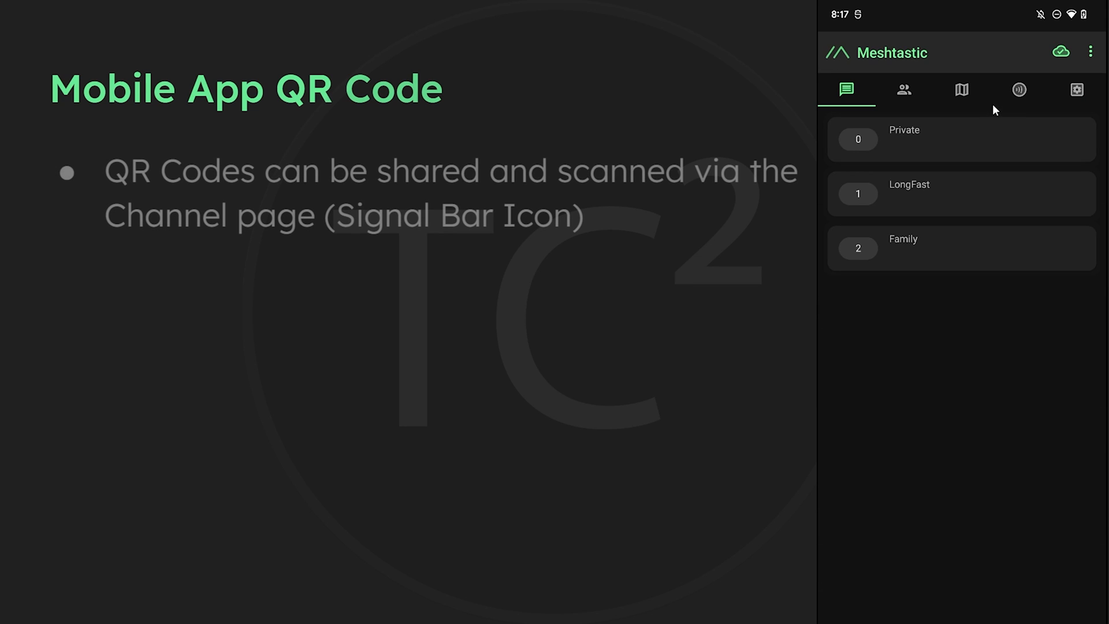
pyautogui.click(1019, 91)
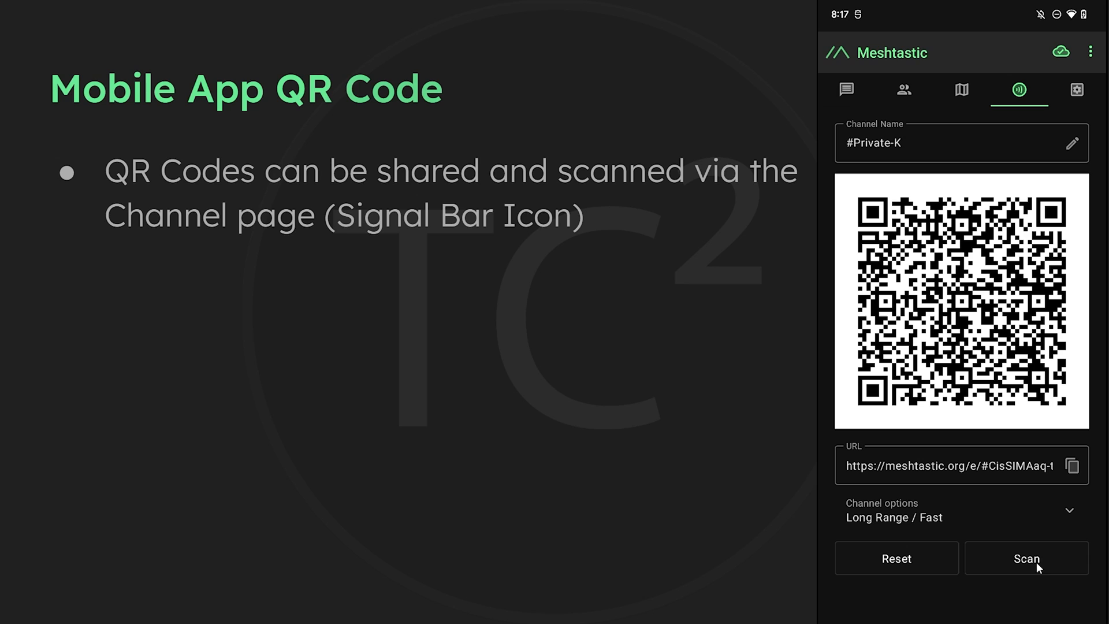
pyautogui.moveTo(864, 441)
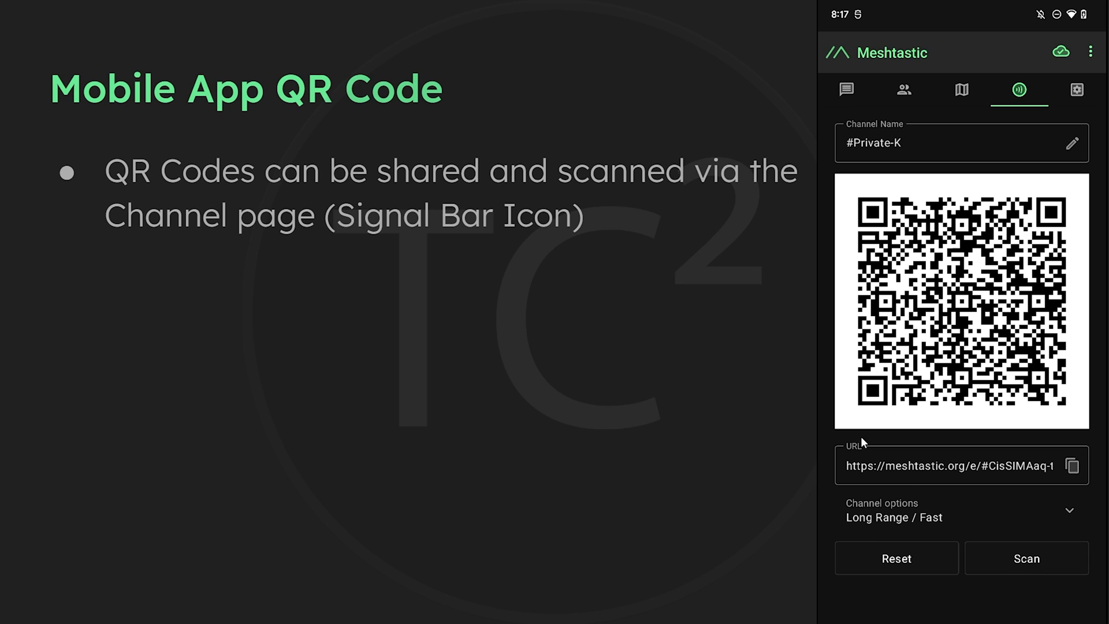
pyautogui.moveTo(1058, 467)
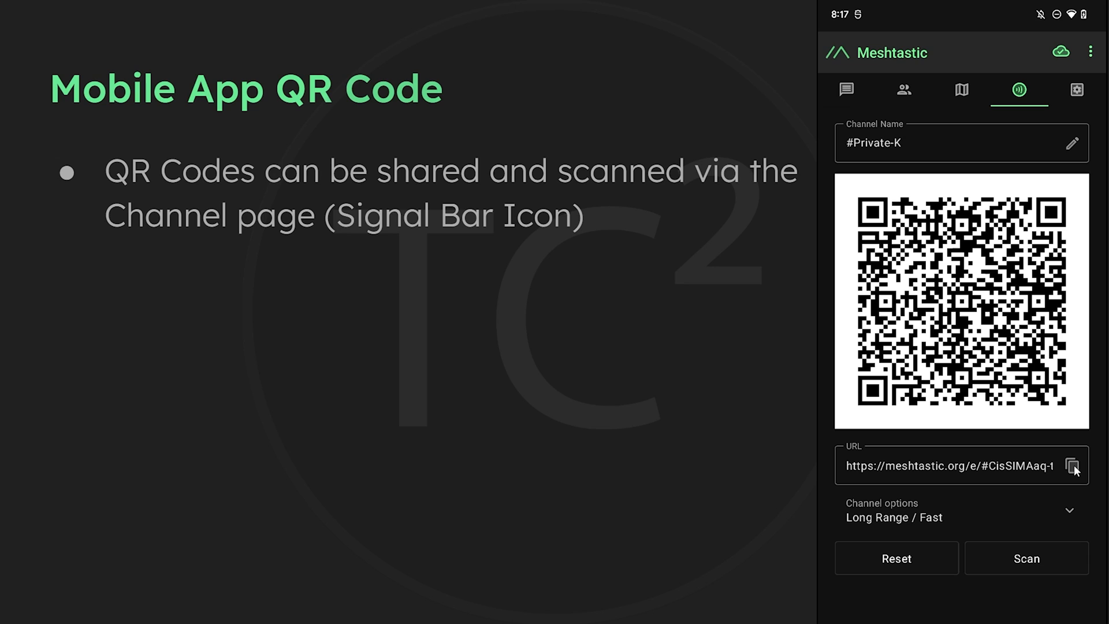
pyautogui.moveTo(960, 490)
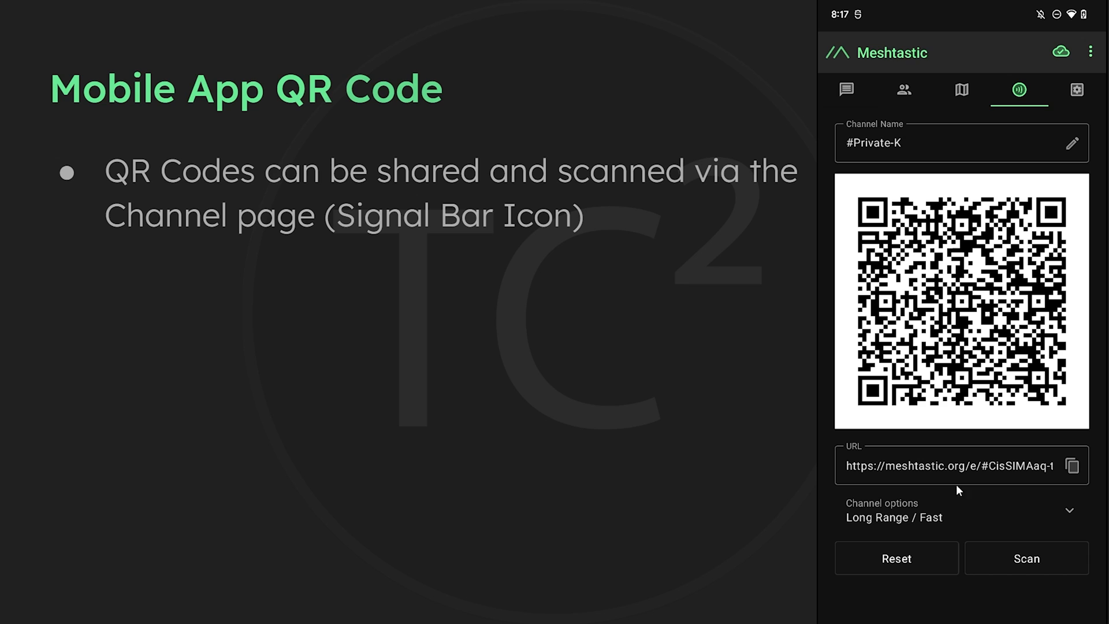
pyautogui.press('Right')
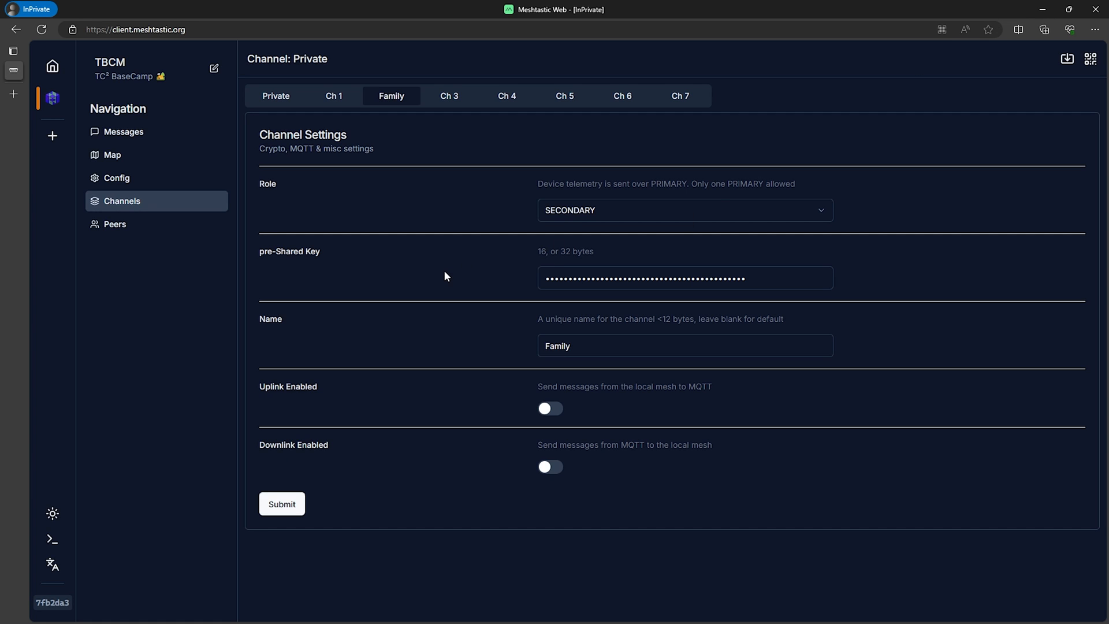
pyautogui.moveTo(1057, 145)
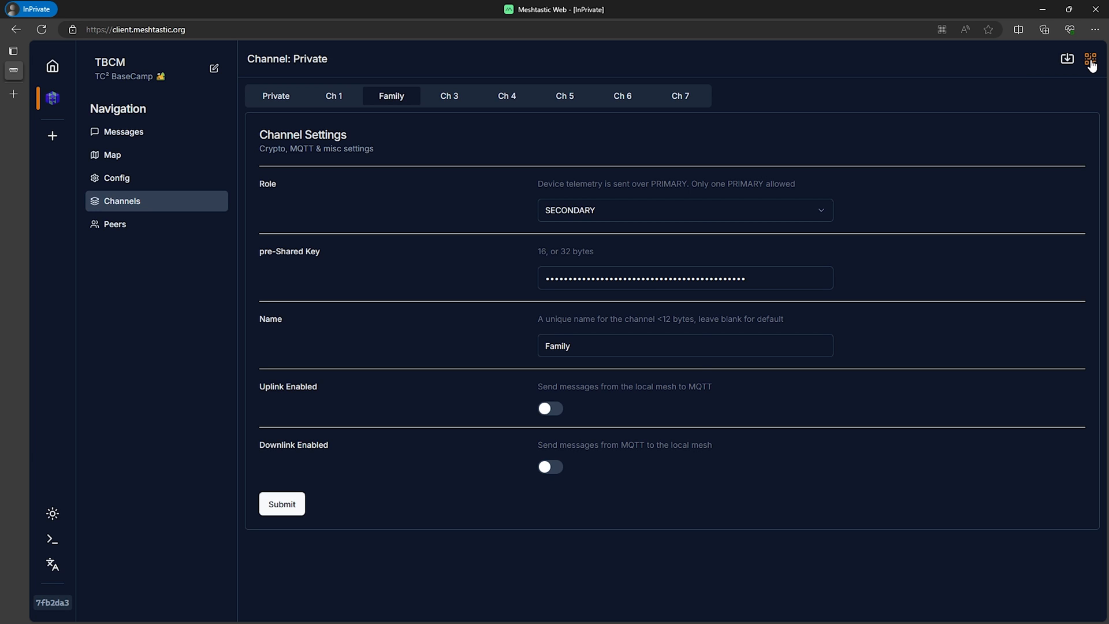
# Step: Open the QR code generator, ticking and unticking Channel 1 so only Private is included
pyautogui.click(1091, 59)
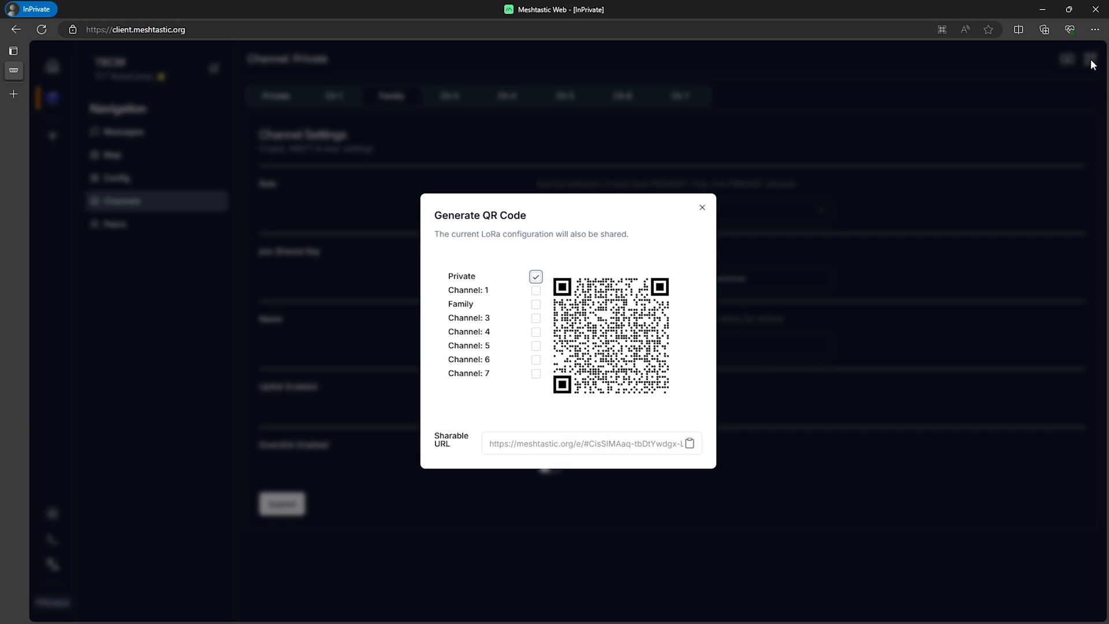
pyautogui.click(536, 290)
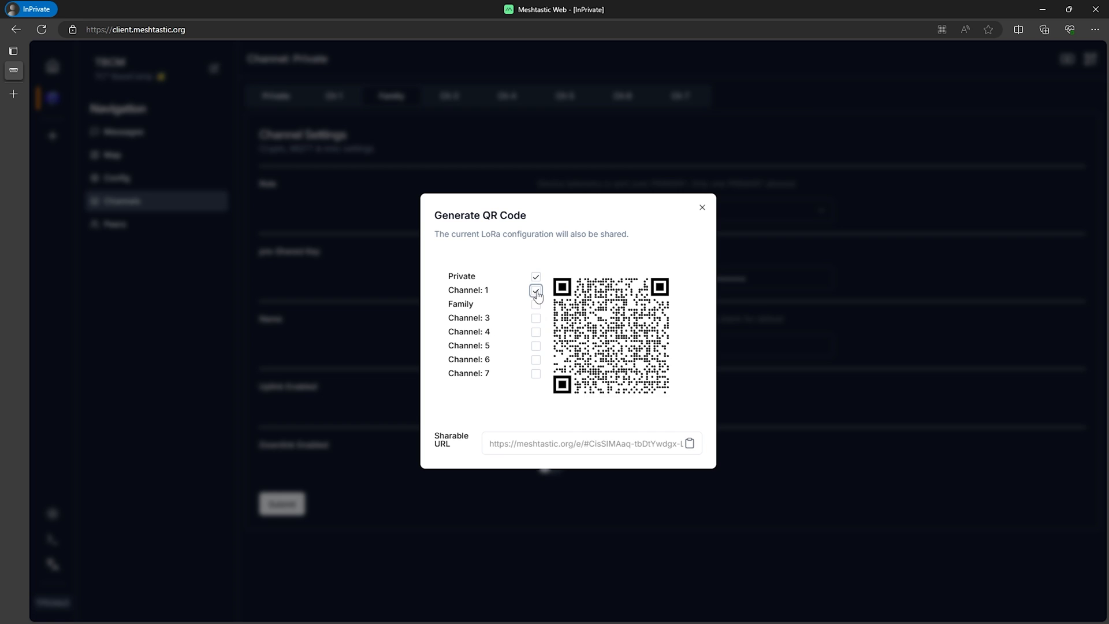
pyautogui.click(536, 304)
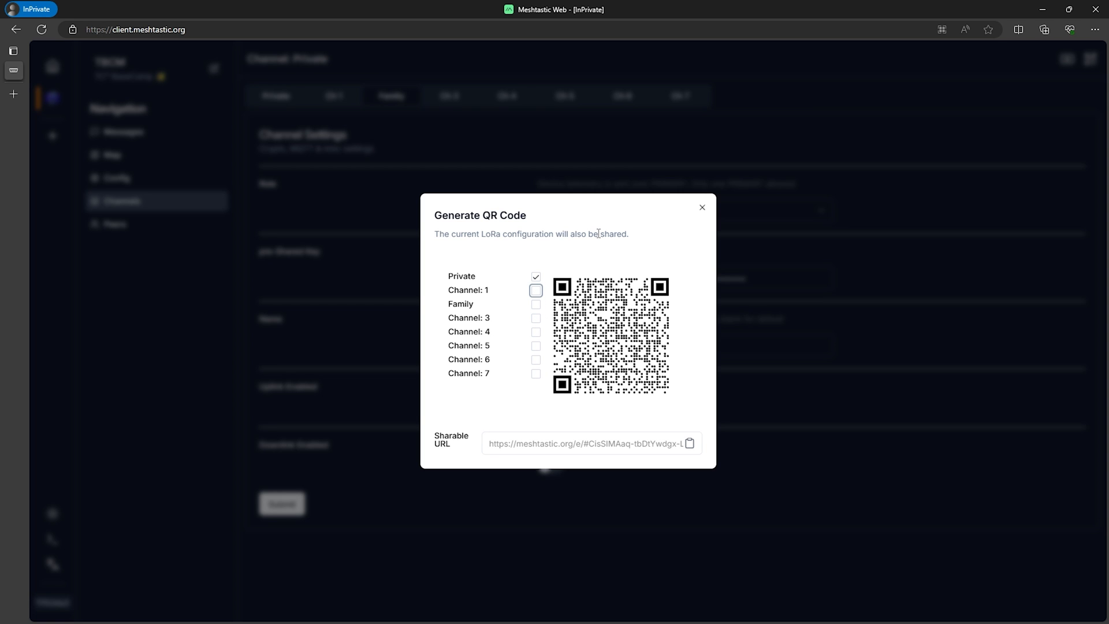
pyautogui.moveTo(463, 279)
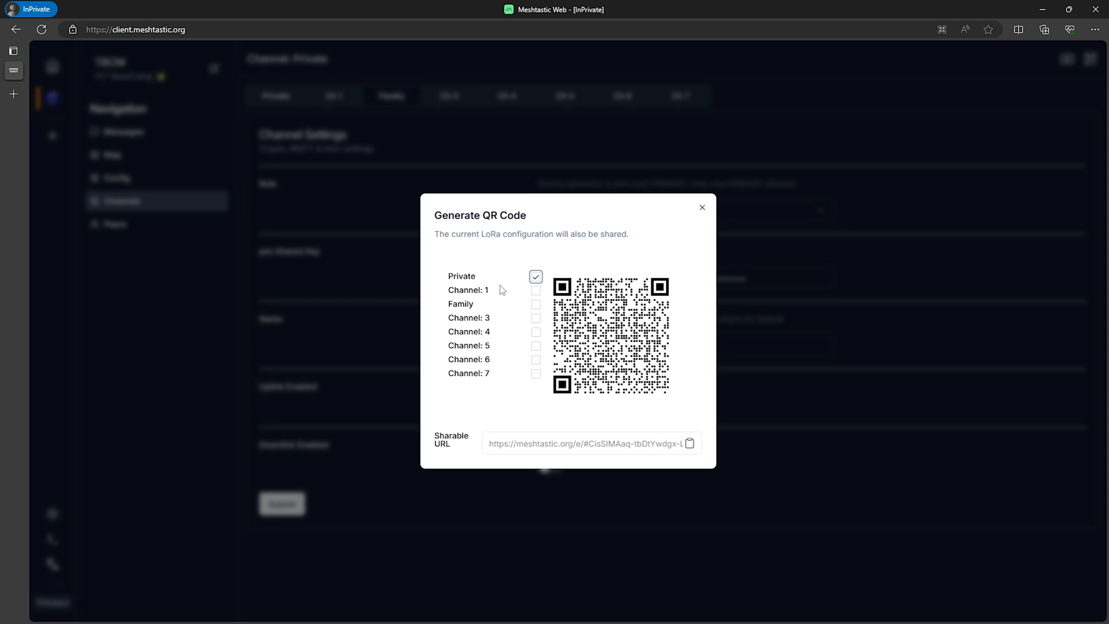
pyautogui.moveTo(447, 280)
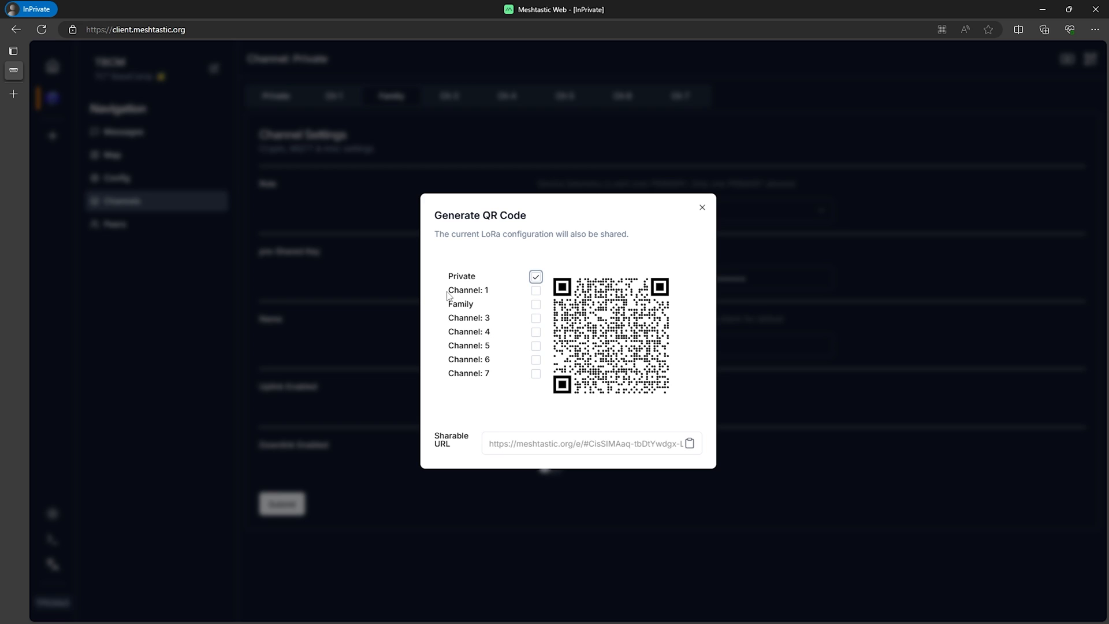
# Step: Tick Channel 1 and Family so the QR code includes all three channels
pyautogui.click(536, 291)
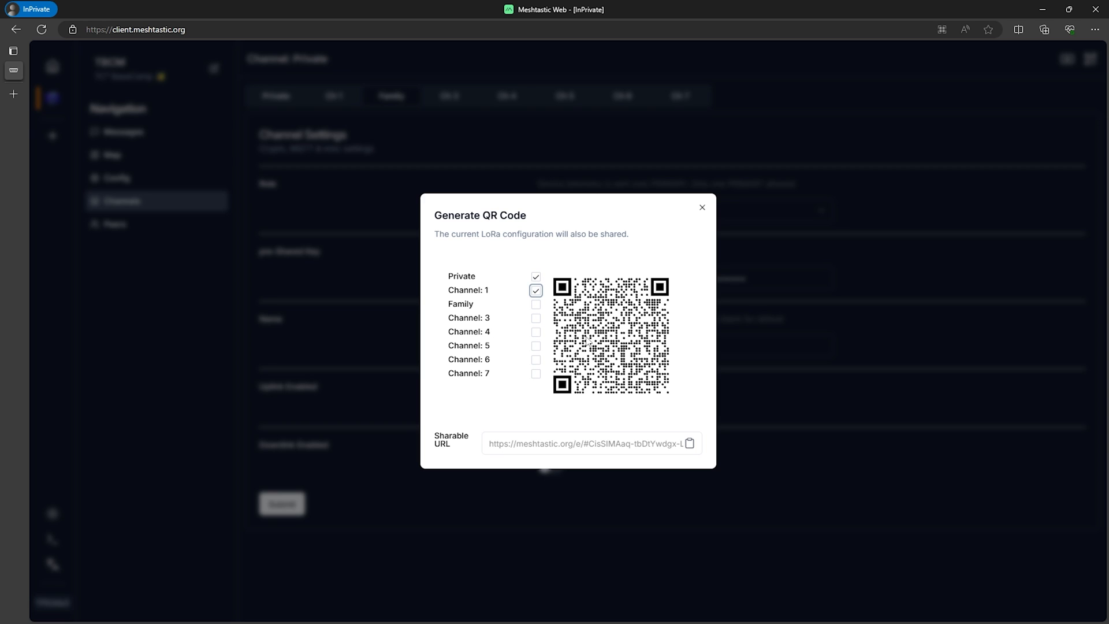
pyautogui.moveTo(604, 432)
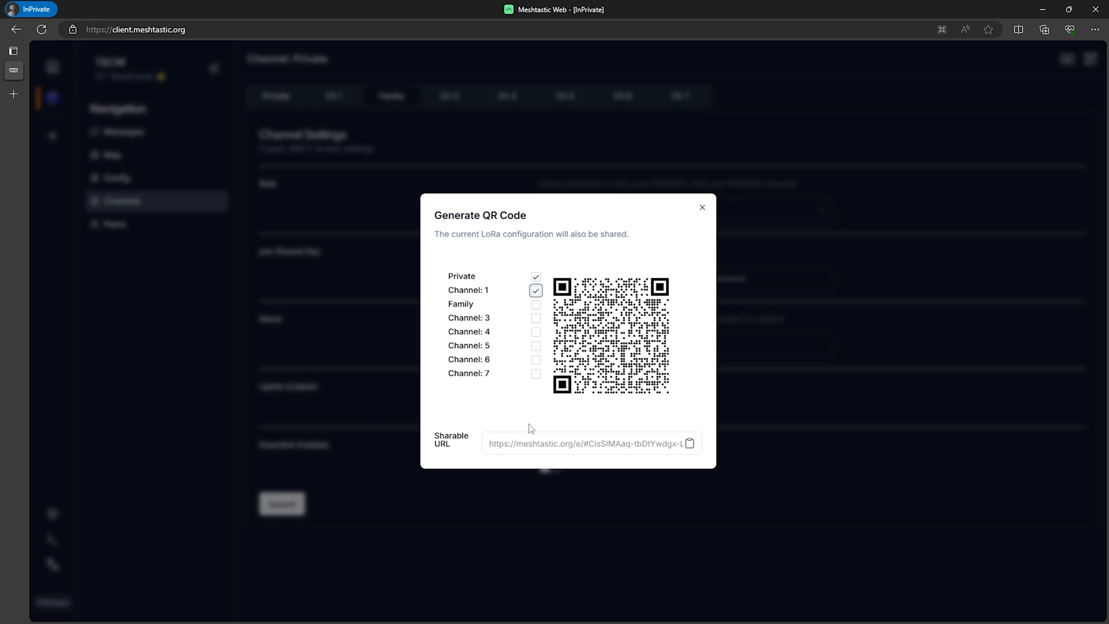
pyautogui.moveTo(522, 349)
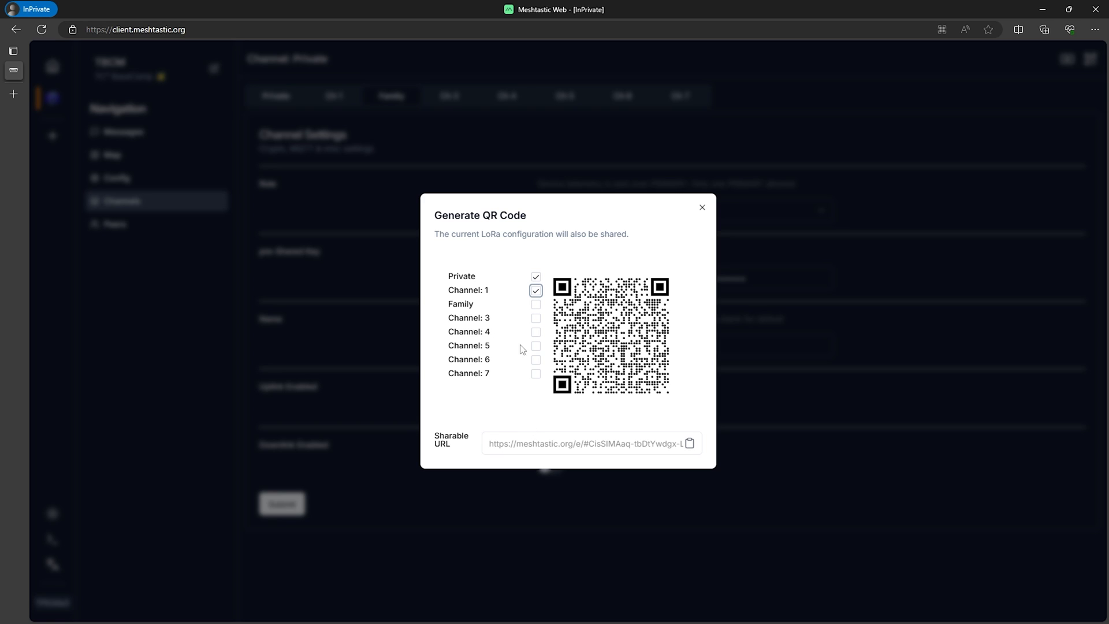
pyautogui.click(536, 304)
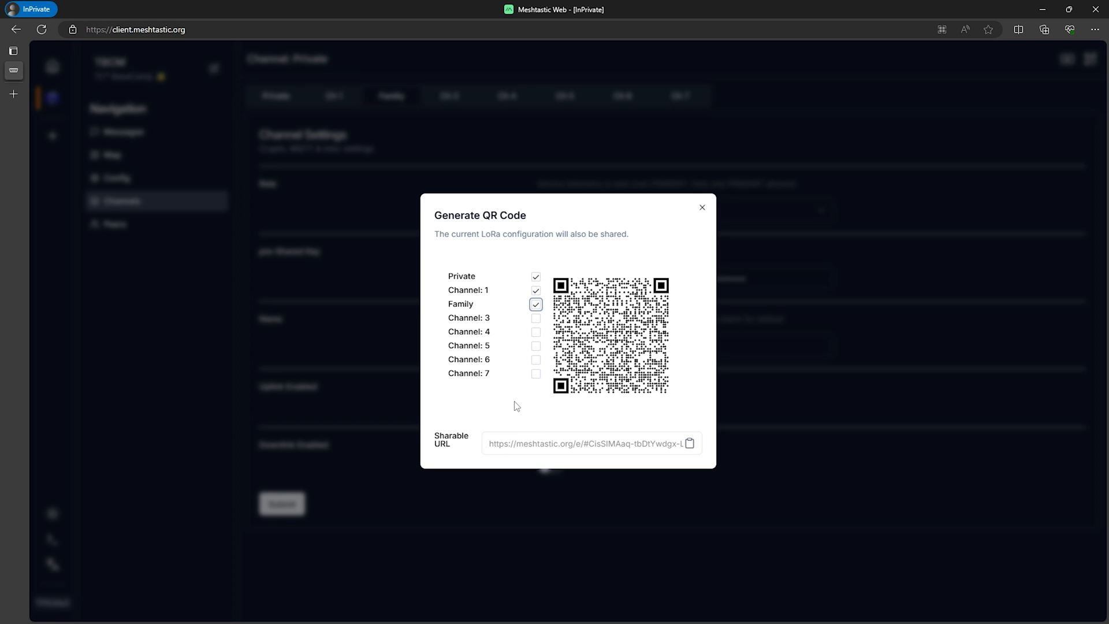
pyautogui.moveTo(522, 407)
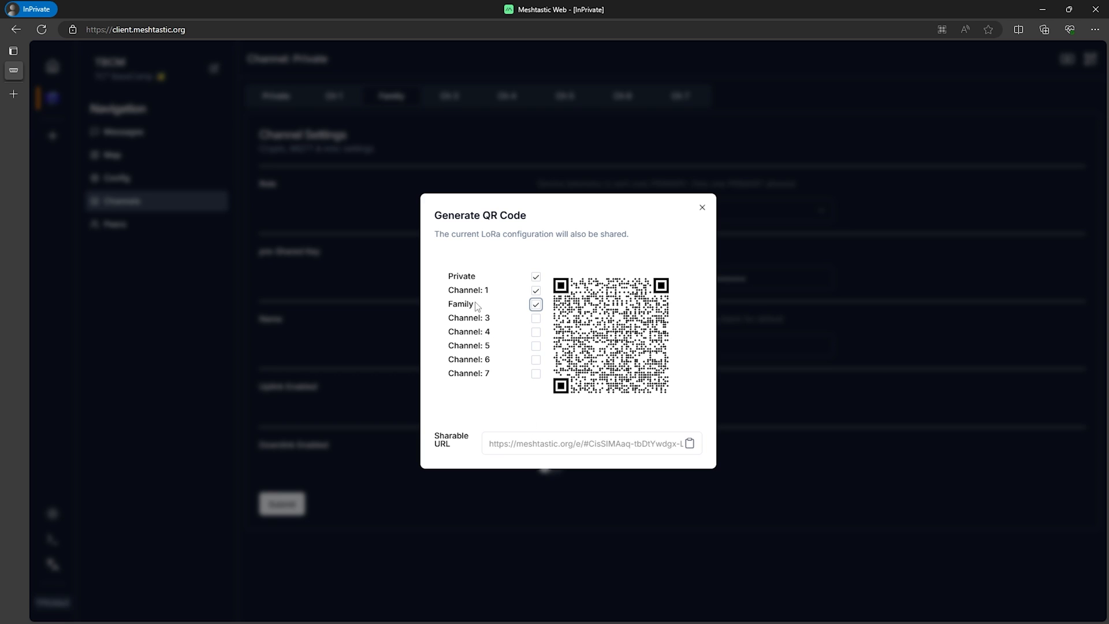
pyautogui.moveTo(473, 280)
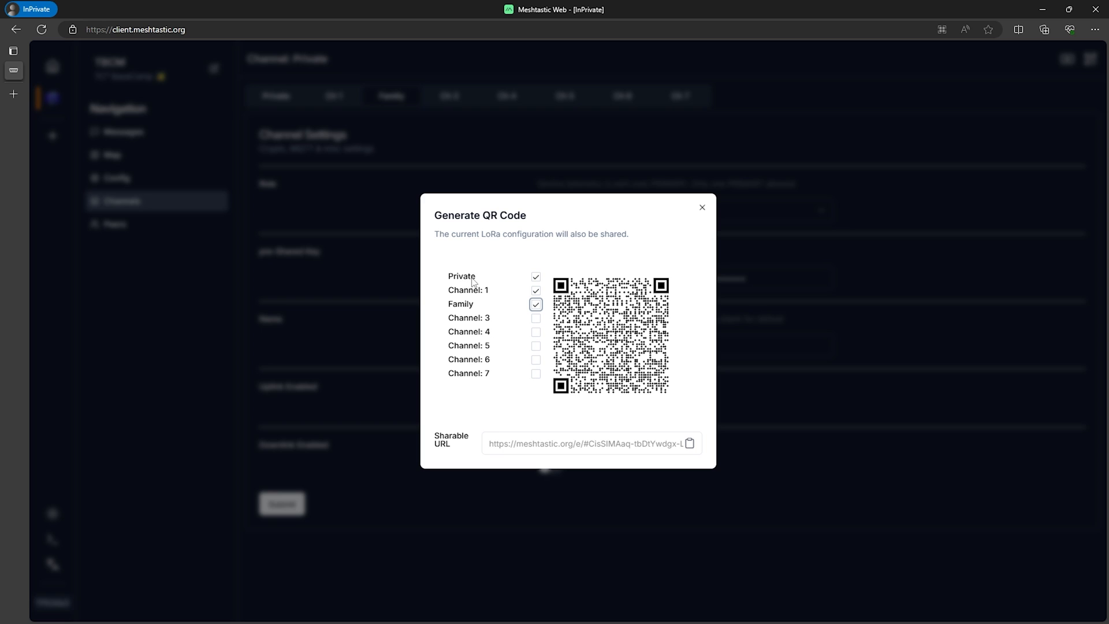
pyautogui.moveTo(490, 294)
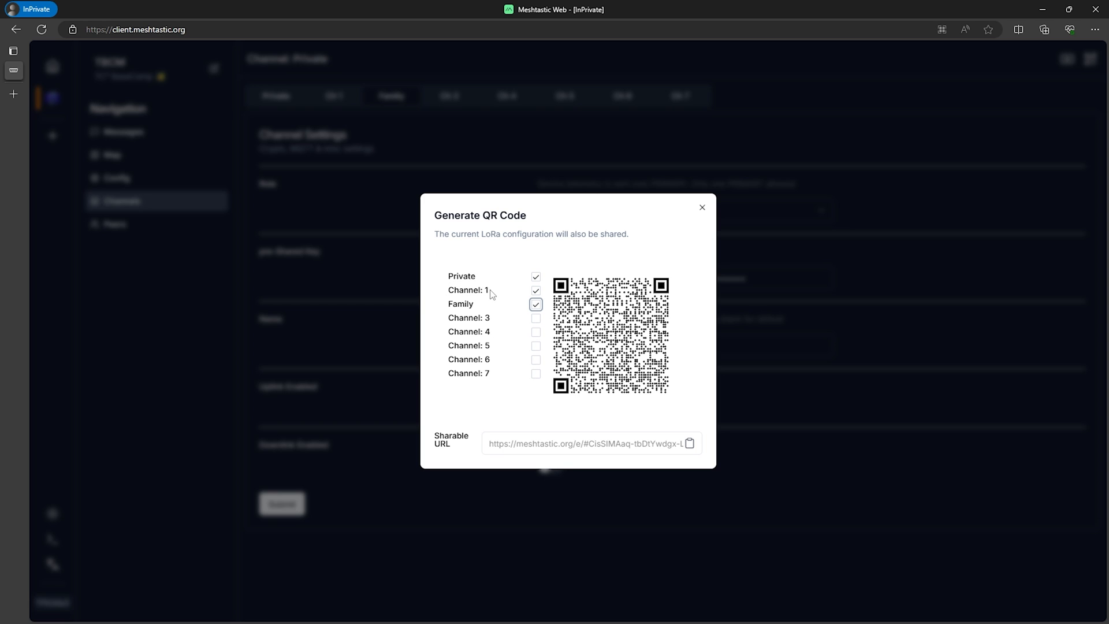
pyautogui.moveTo(515, 379)
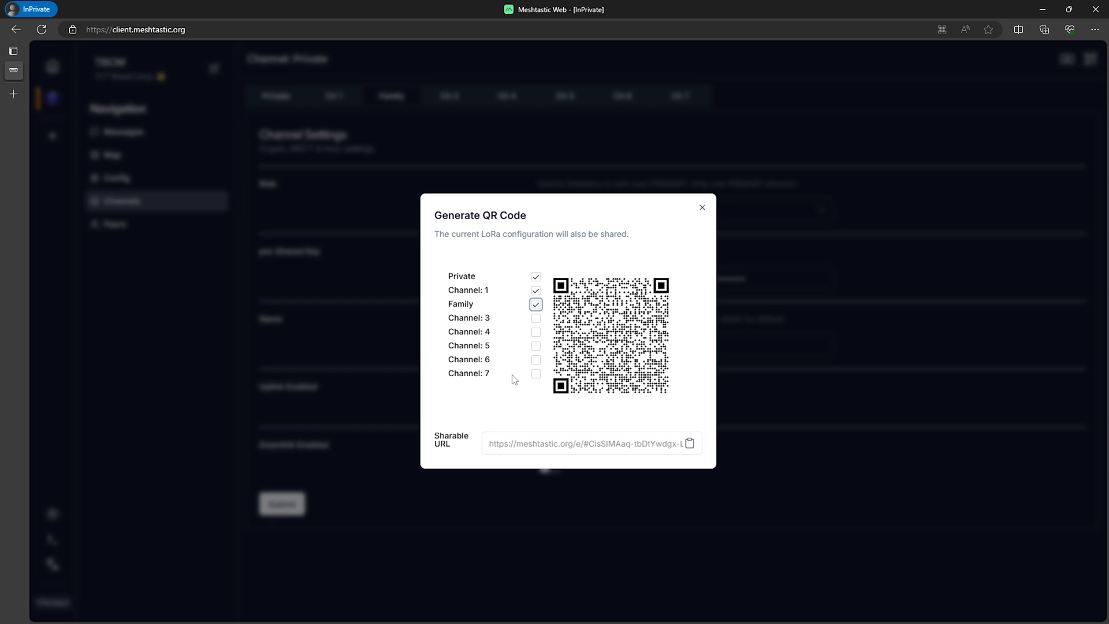
# Step: Untick Channel 1 so the QR code shares only the Private and Family channels
pyautogui.click(537, 290)
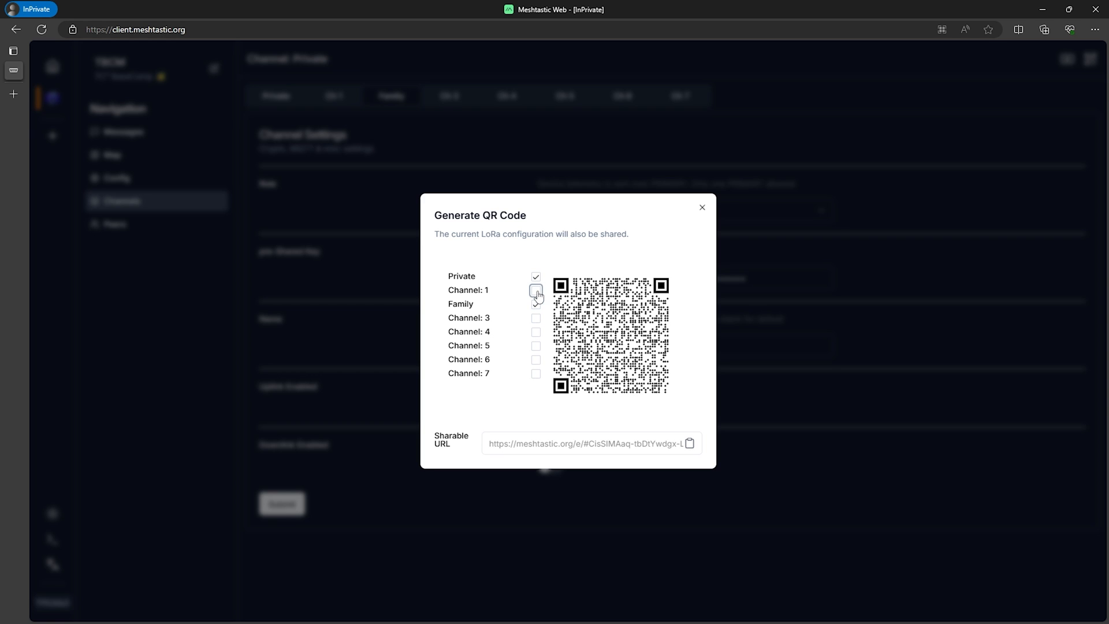
pyautogui.click(535, 304)
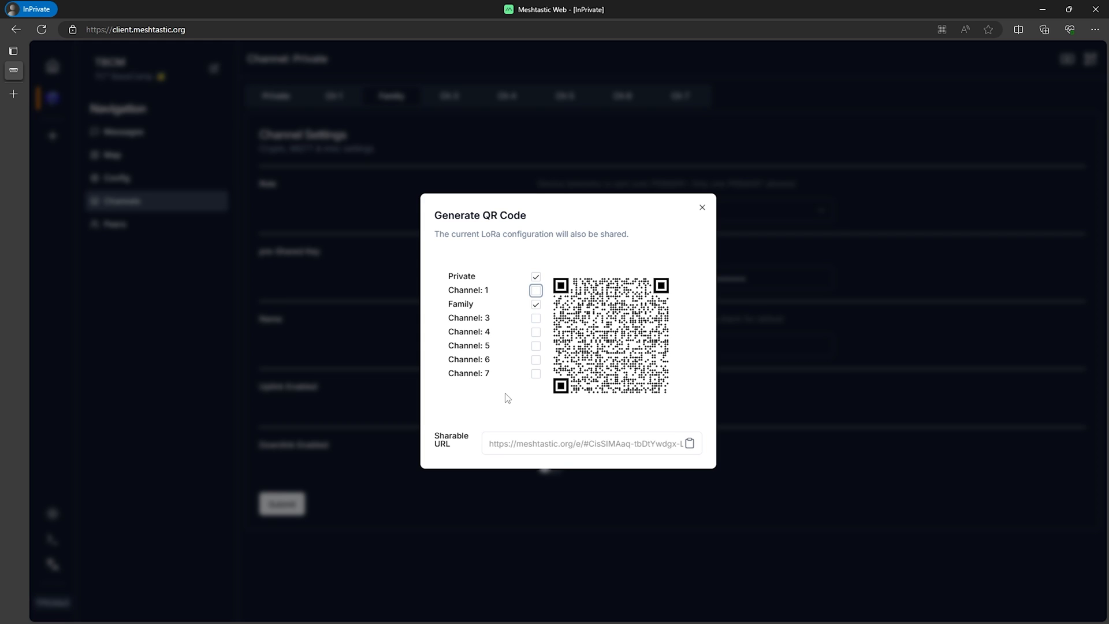
pyautogui.moveTo(452, 280)
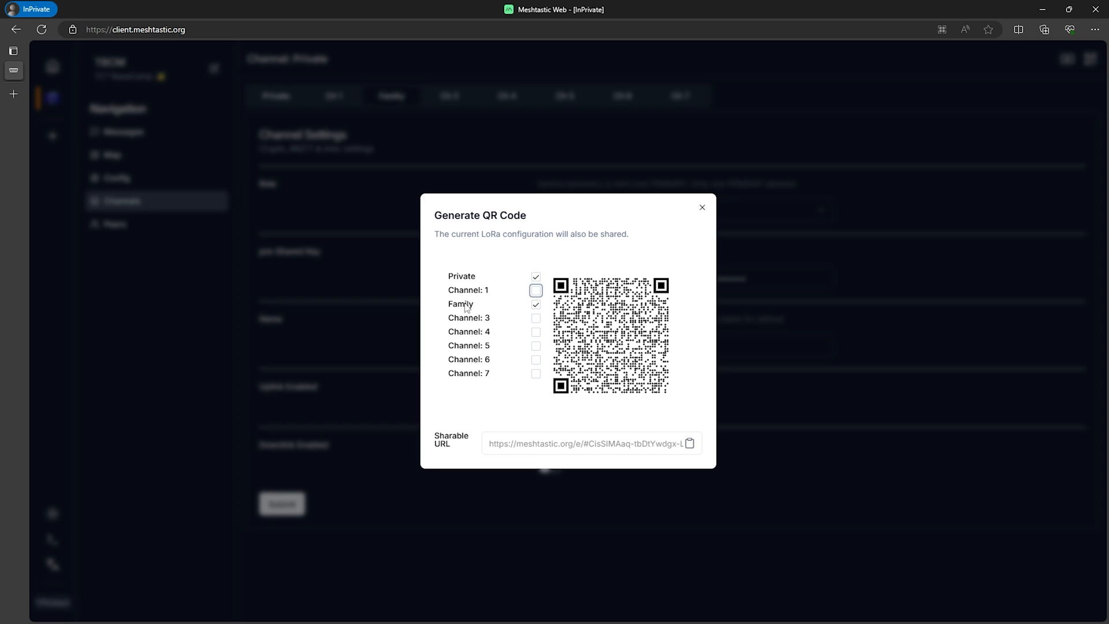
pyautogui.moveTo(494, 388)
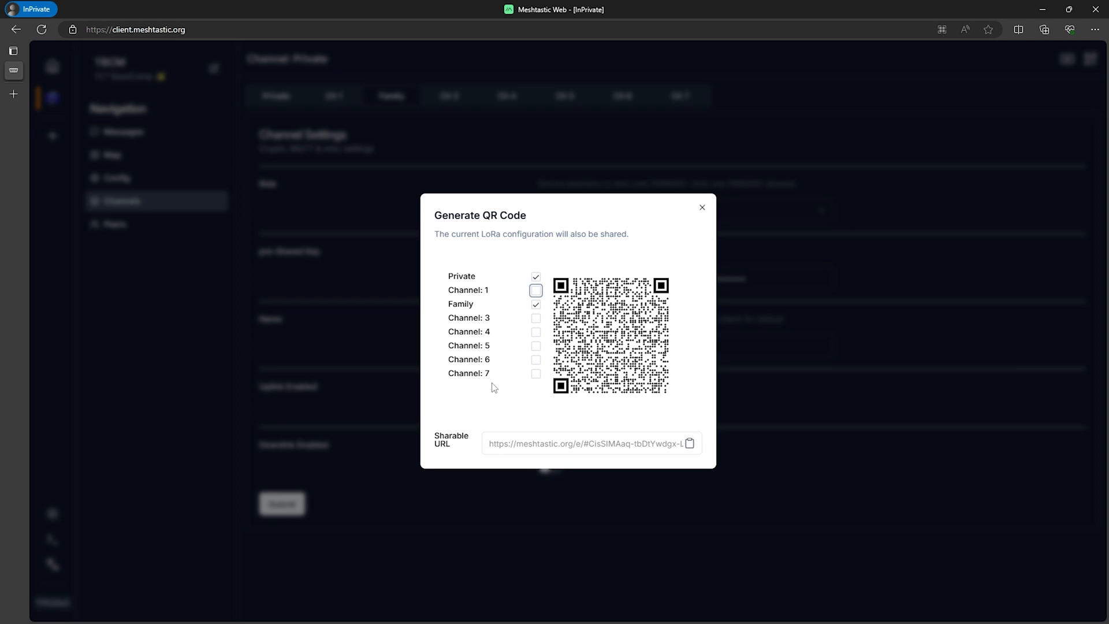